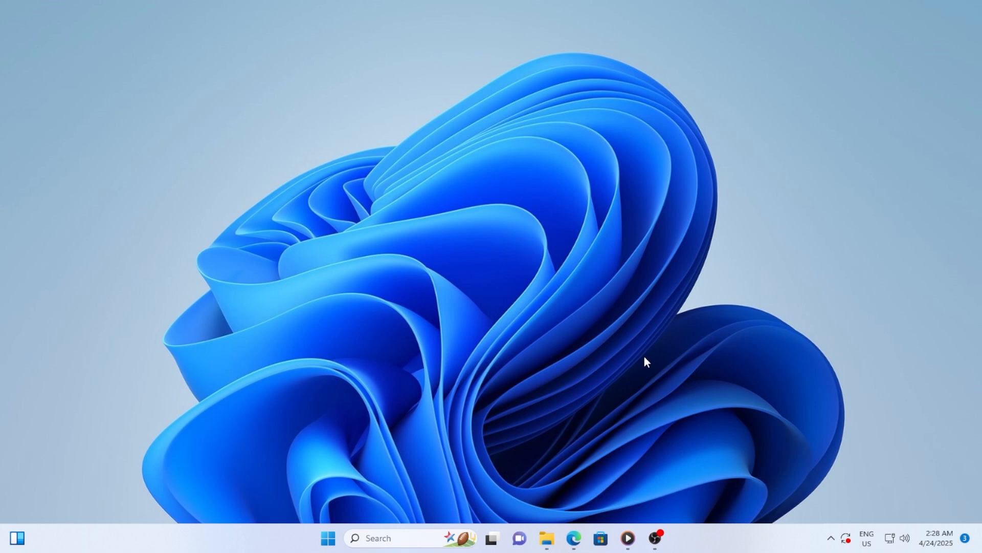
{"action": "mouse_move", "coordinate": [188, 339]}
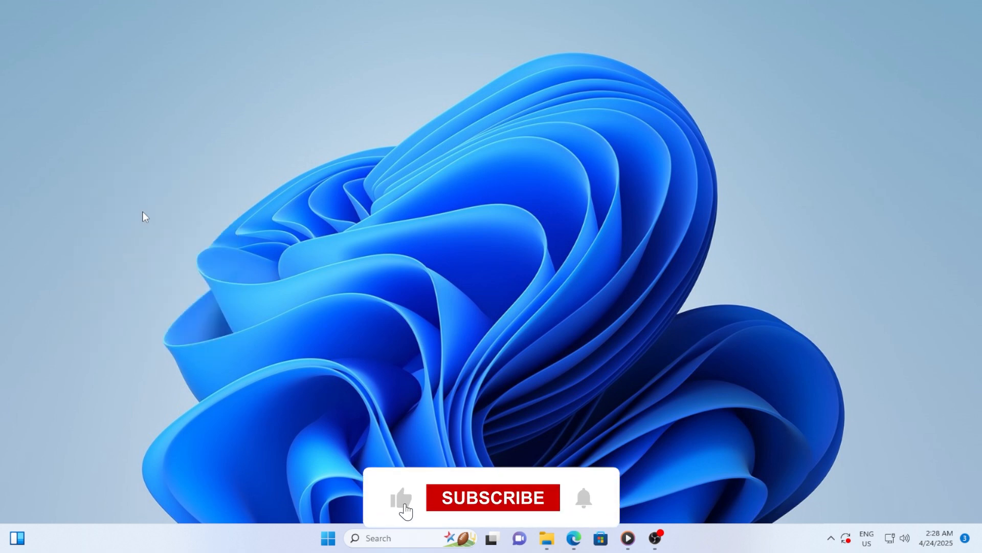
- Bring up the Start menu from the taskbar
{"action": "left_click", "coordinate": [493, 497]}
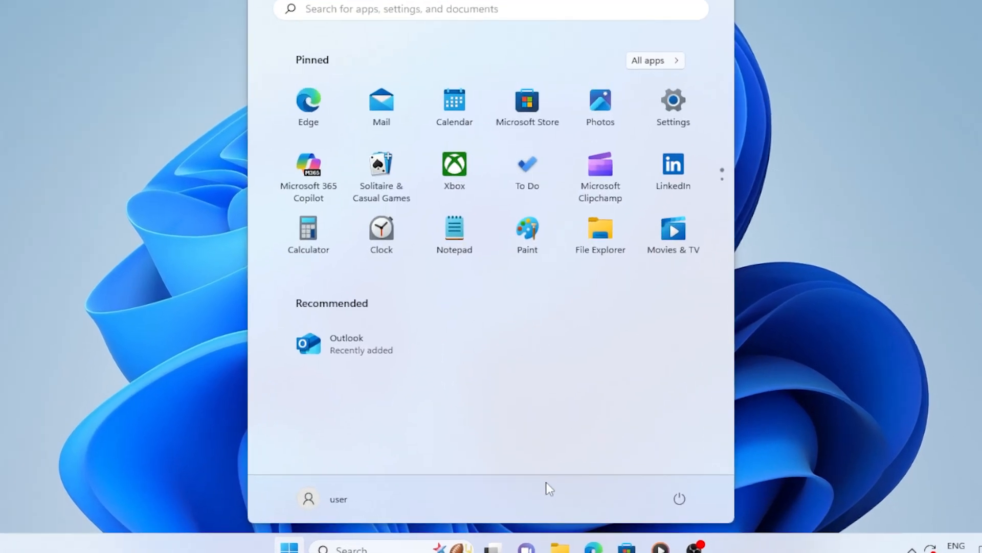
{"action": "left_click", "coordinate": [679, 499]}
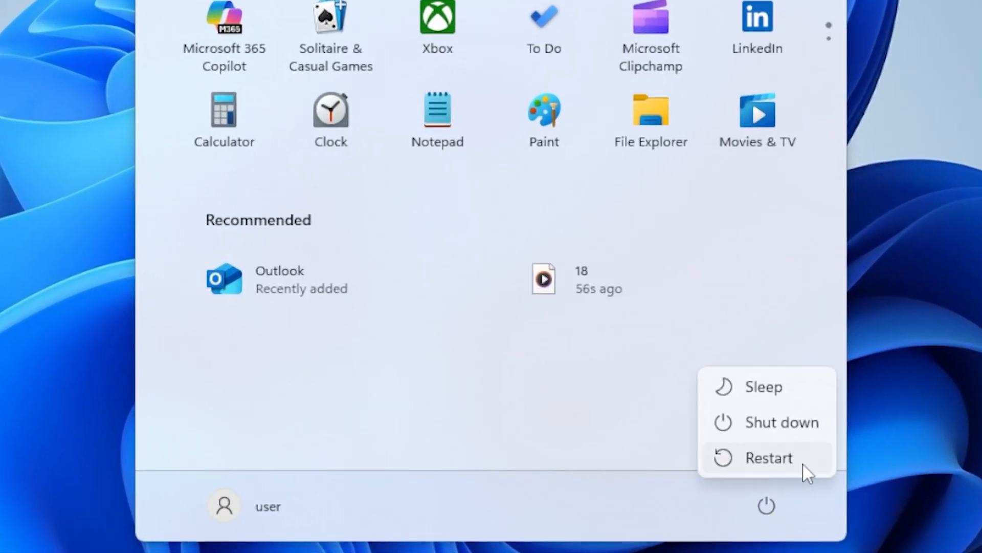
{"action": "mouse_move", "coordinate": [768, 458]}
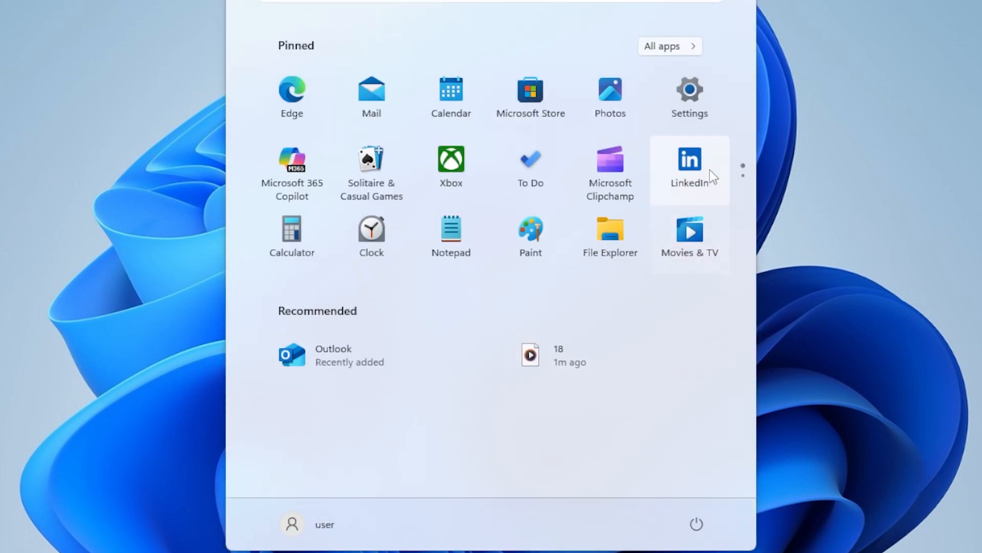
- Run the Windows Update troubleshooter under Other troubleshooters, then close it mid-detection
{"action": "left_click", "coordinate": [688, 95]}
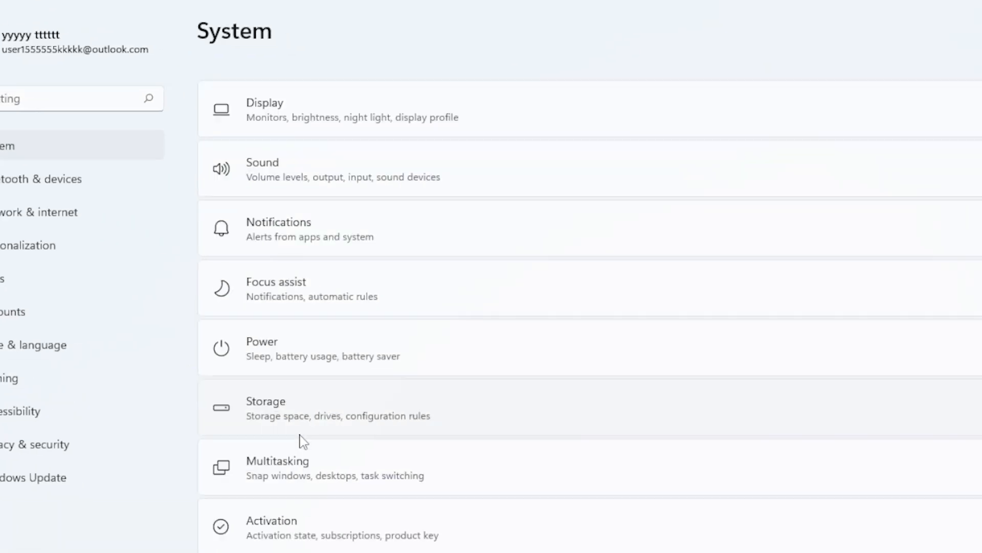
{"action": "scroll", "scroll_direction": "down", "scroll_amount": 3}
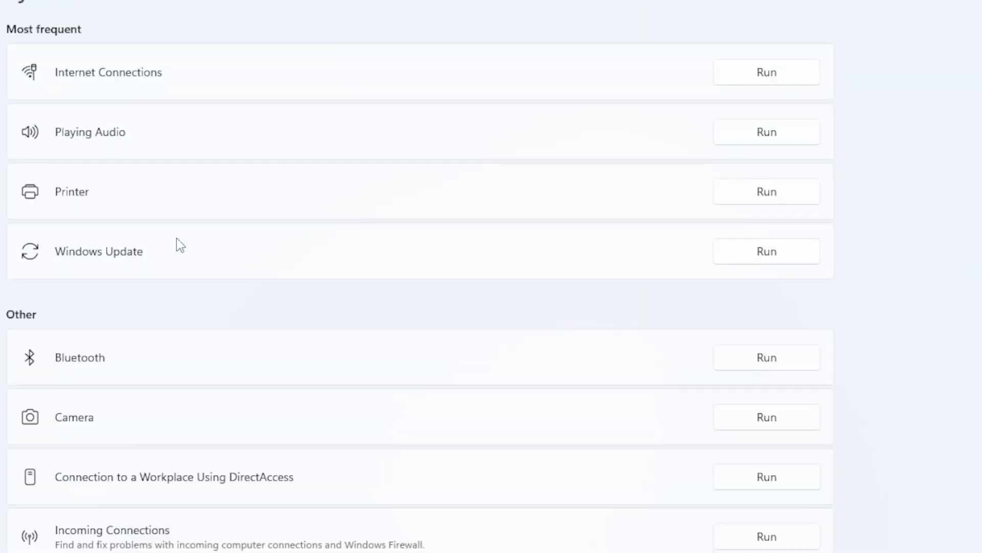
{"action": "mouse_move", "coordinate": [74, 182]}
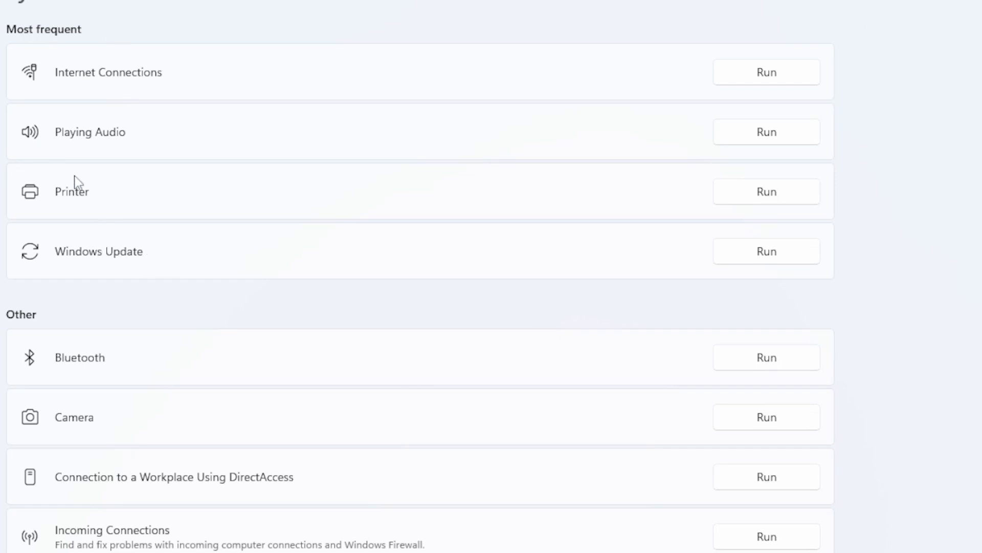
{"action": "mouse_move", "coordinate": [805, 268]}
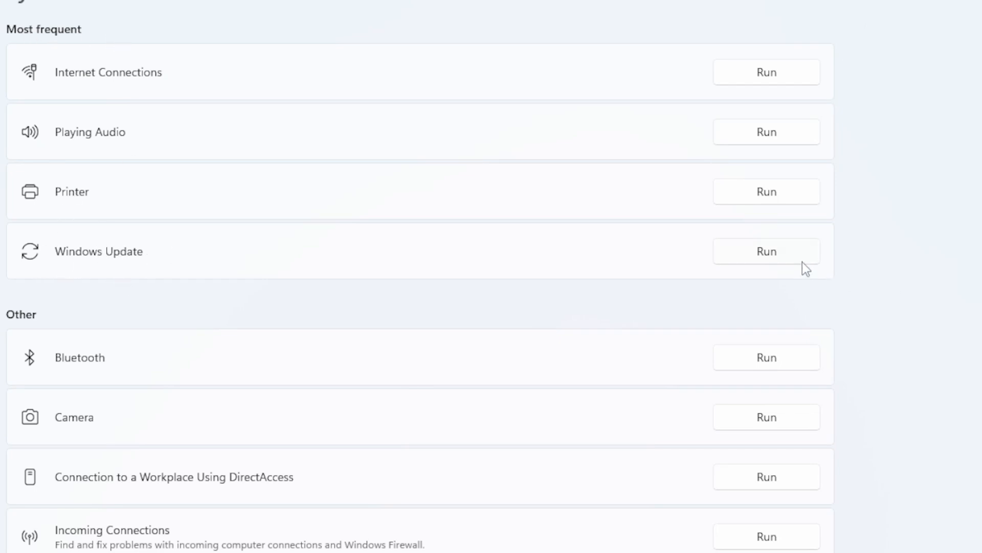
{"action": "left_click", "coordinate": [766, 251]}
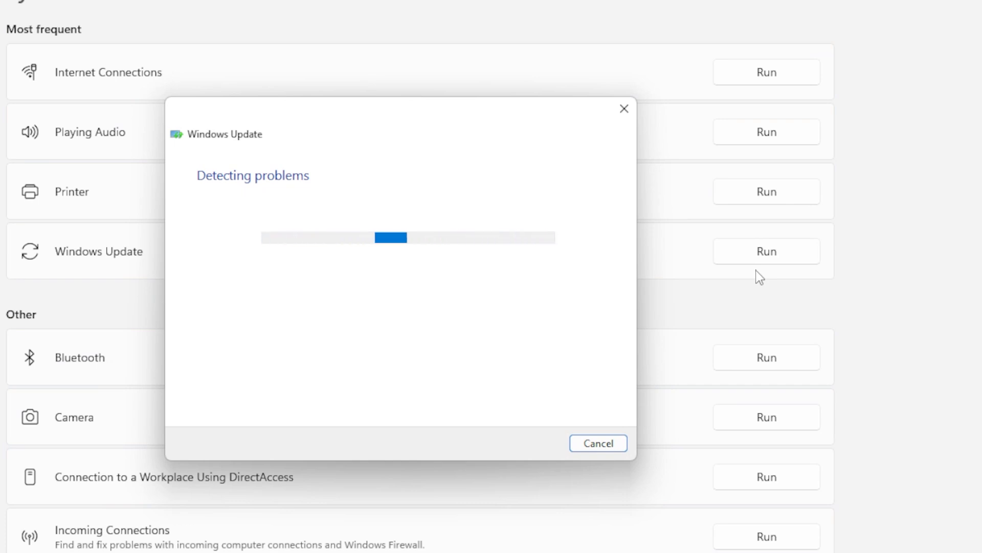
{"action": "mouse_move", "coordinate": [636, 245]}
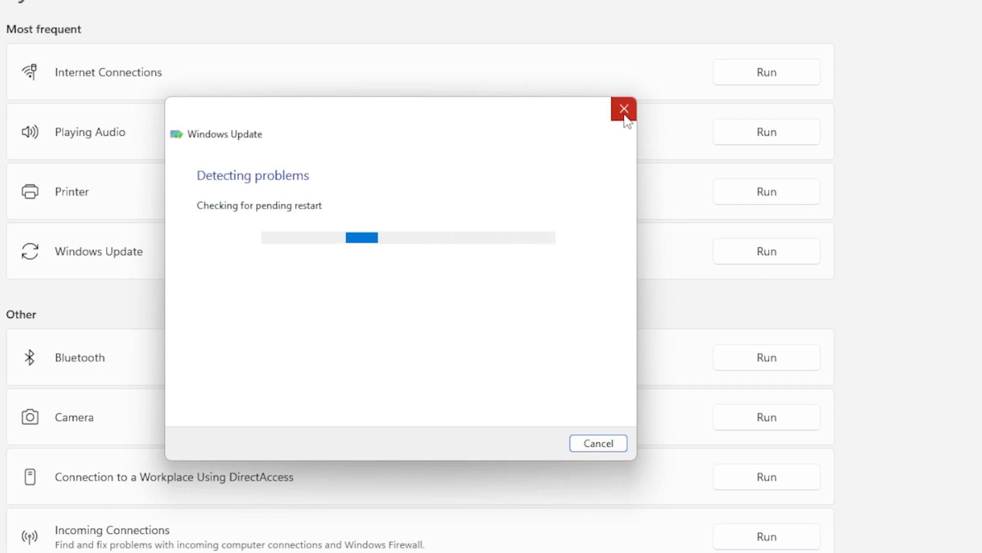
{"action": "mouse_move", "coordinate": [624, 108]}
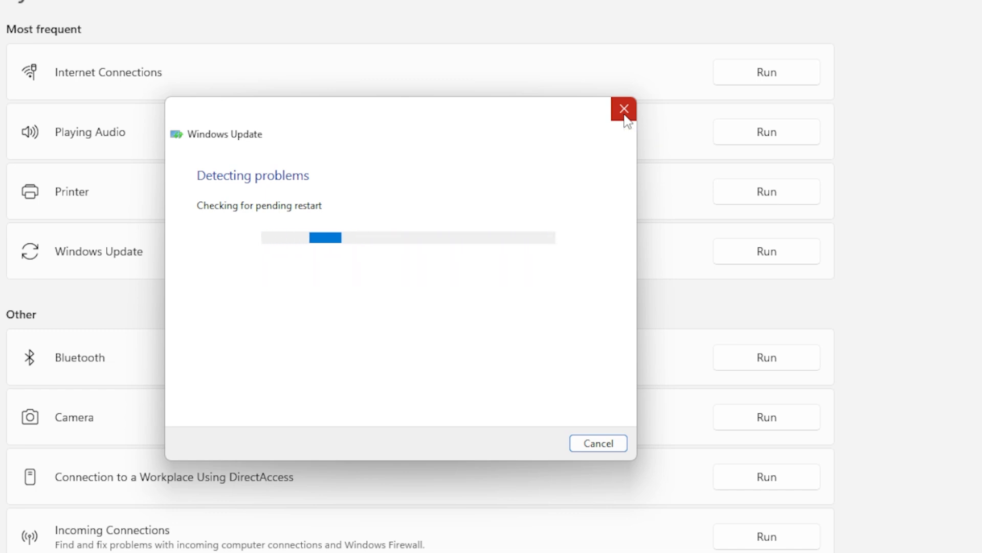
{"action": "left_click", "coordinate": [624, 108]}
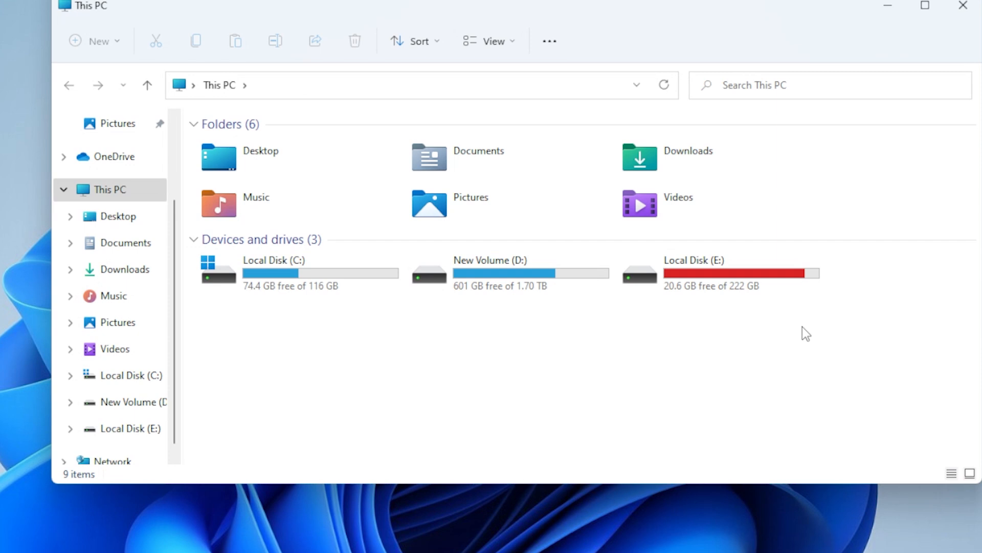
{"action": "mouse_move", "coordinate": [904, 30]}
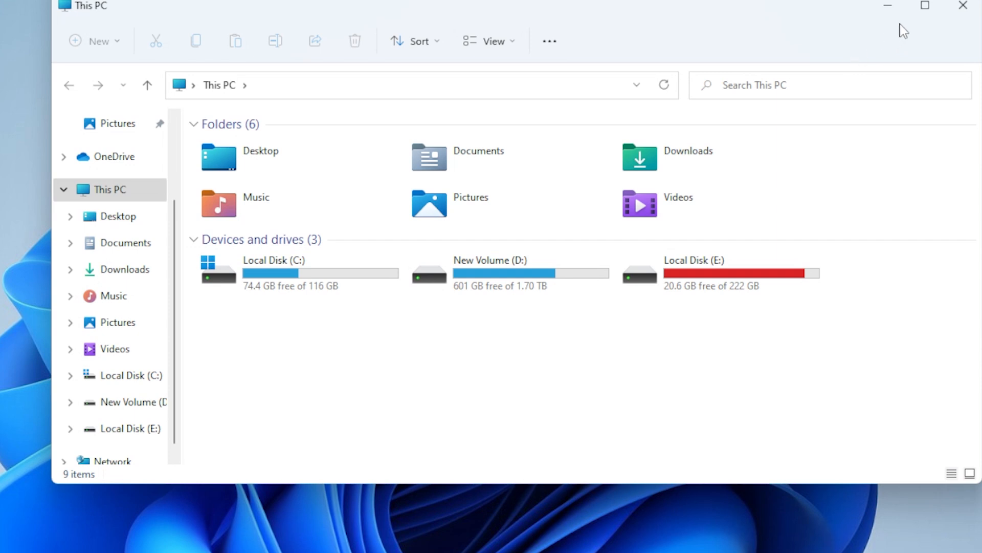
{"action": "mouse_move", "coordinate": [925, 40]}
{"action": "type", "text": "serv"}
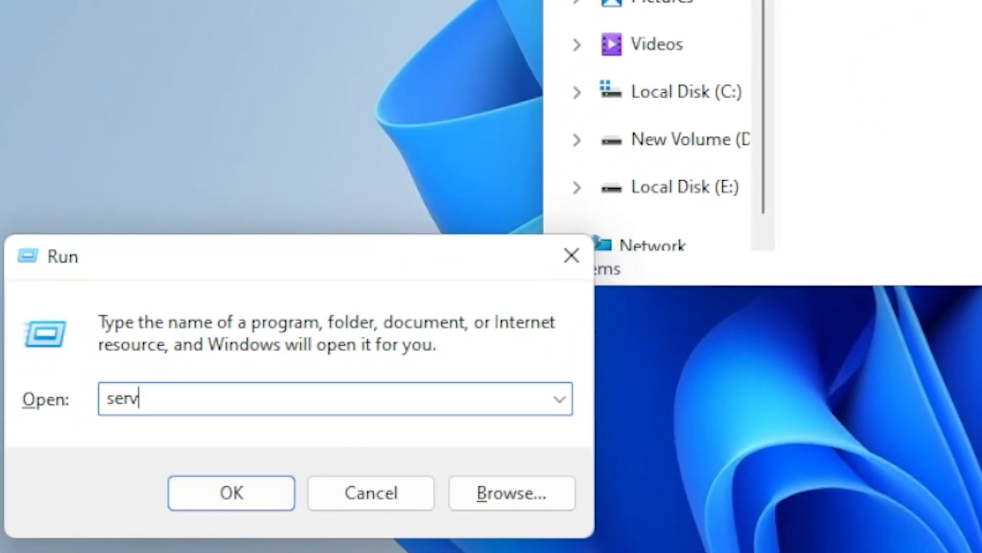
- Launch services.msc from Run and scroll the services list
{"action": "type", "text": "ic"}
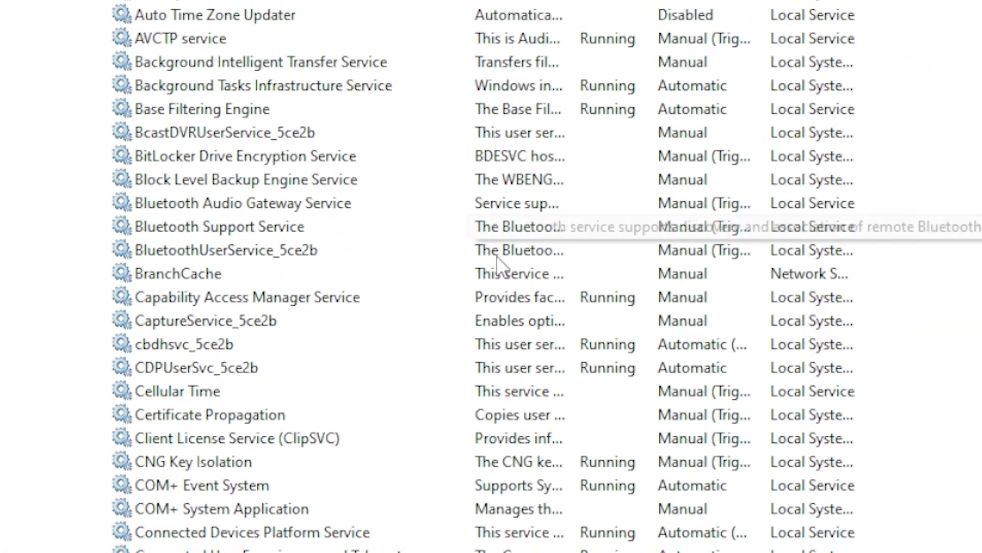
{"action": "scroll", "scroll_direction": "down", "scroll_amount": 3}
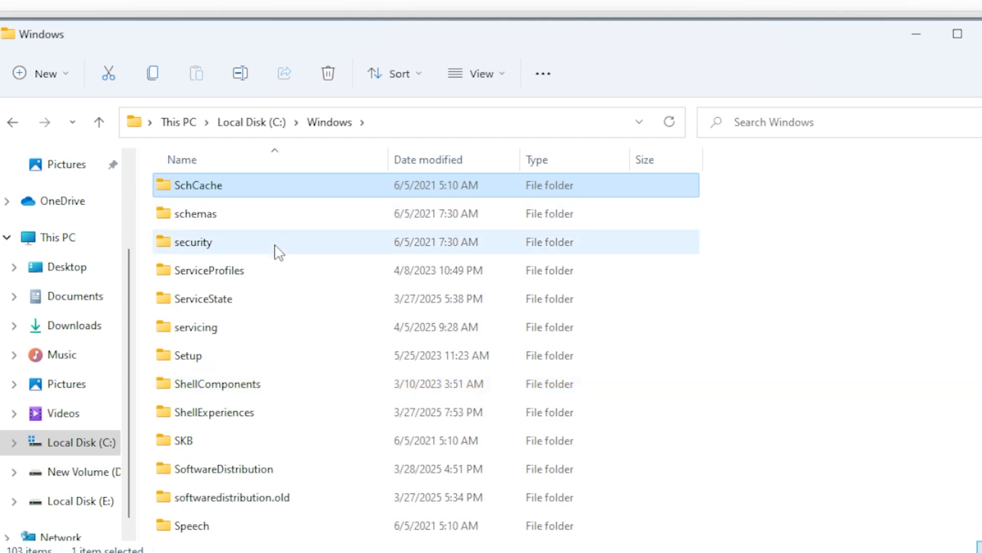
- Enter the SoftwareDistribution folder and select all of its contents
{"action": "double_click", "coordinate": [236, 468]}
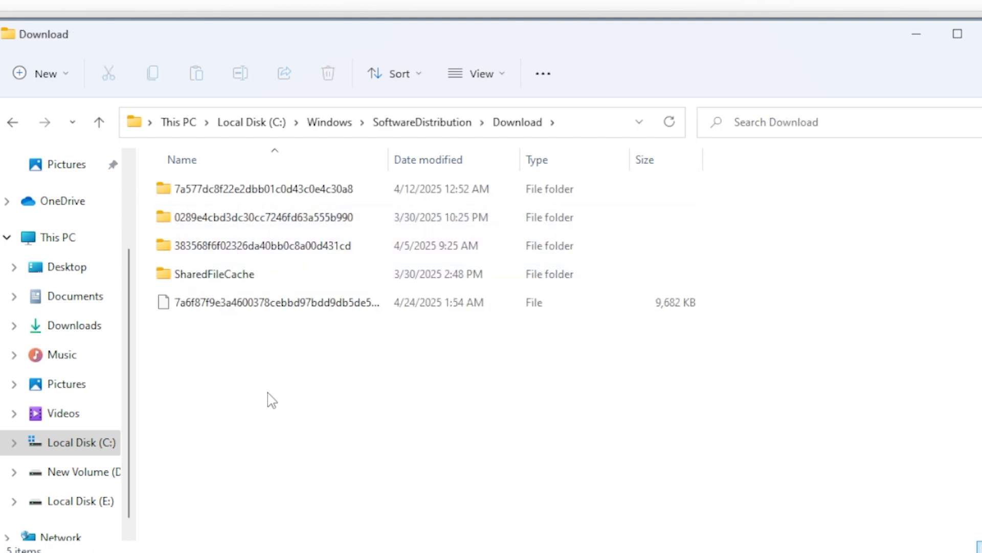
{"action": "key", "text": "ctrl+a"}
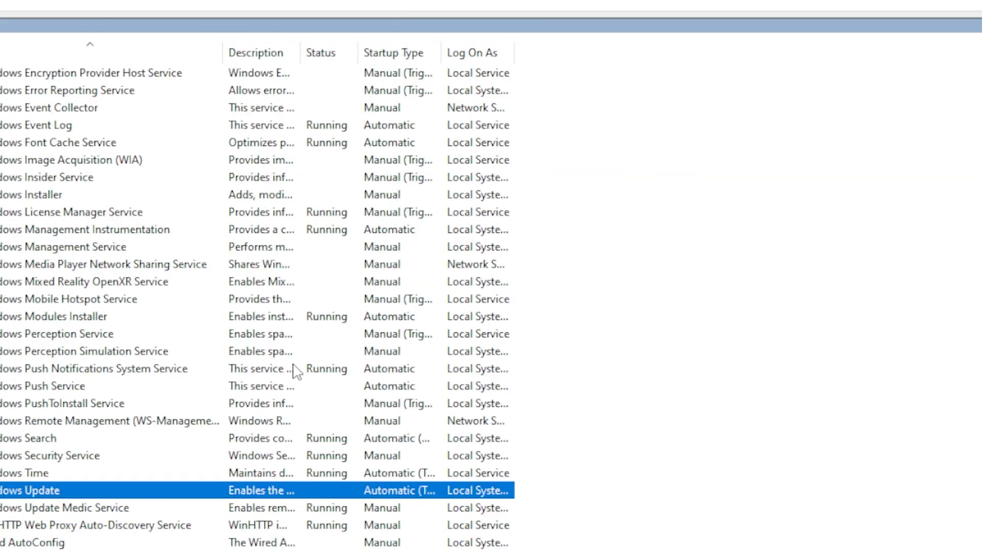
- Start the Windows Update service from its right-click menu
{"action": "right_click", "coordinate": [31, 489]}
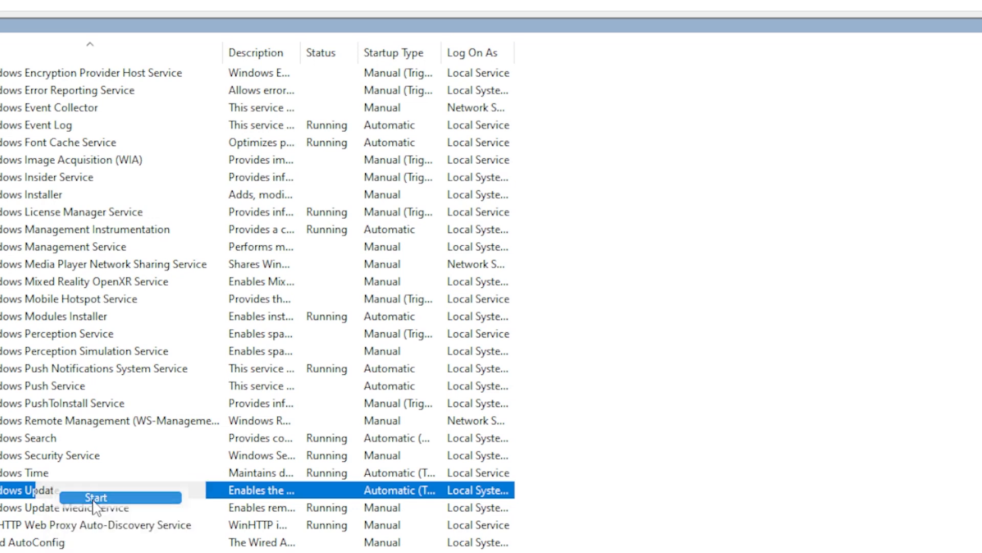
{"action": "left_click", "coordinate": [97, 497]}
{"action": "type", "text": "cmd"}
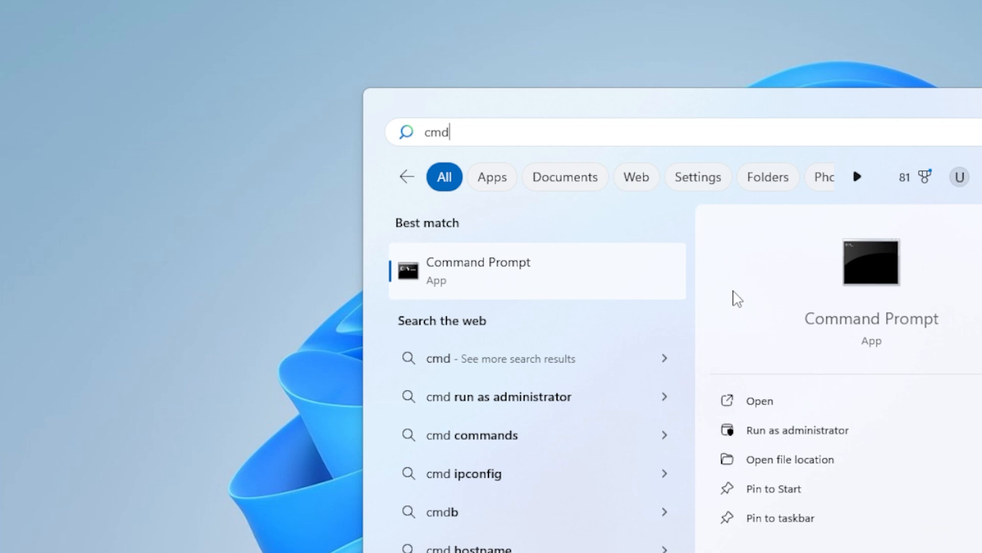
- Launch Command Prompt as administrator and begin entering sfc /scannow
{"action": "right_click", "coordinate": [478, 270]}
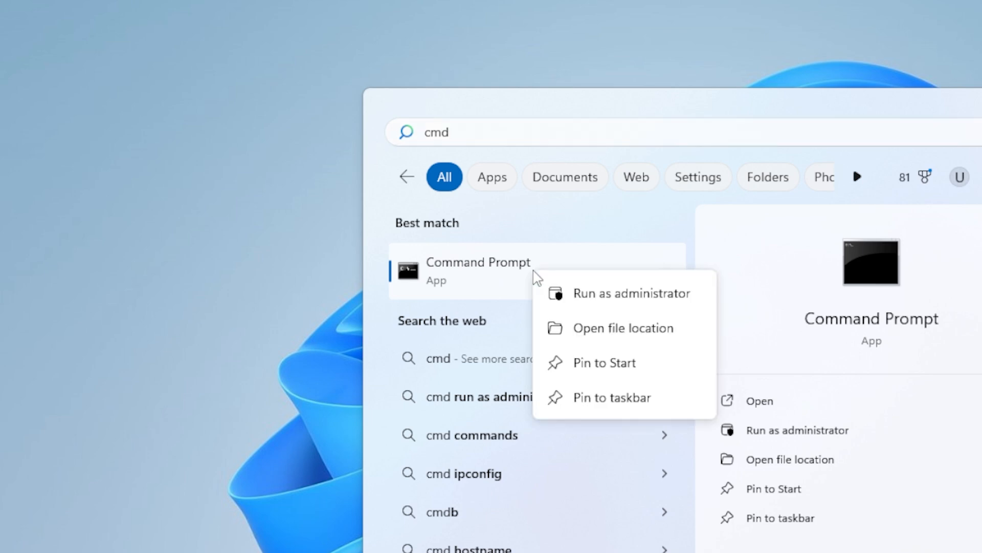
{"action": "mouse_move", "coordinate": [632, 293]}
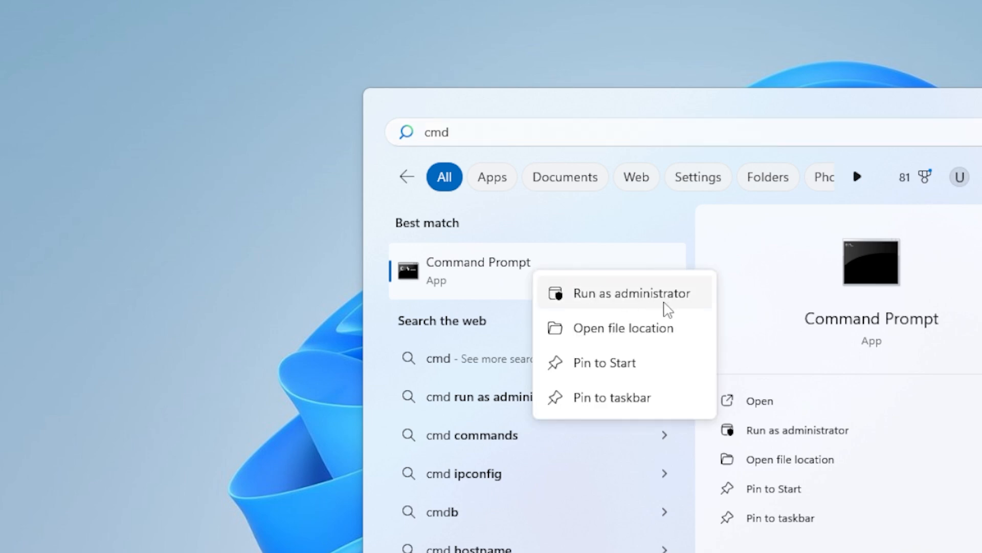
{"action": "left_click", "coordinate": [631, 292]}
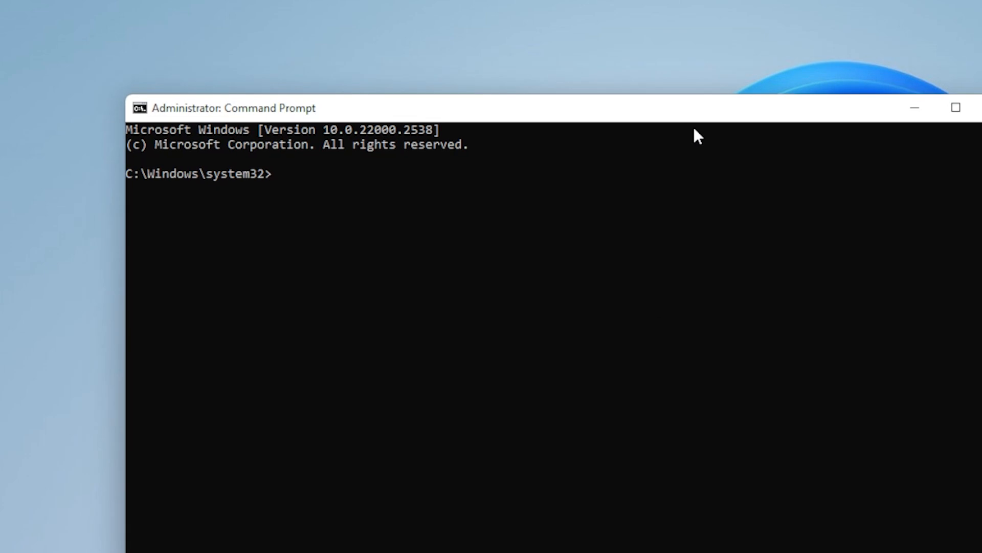
{"action": "type", "text": "s"}
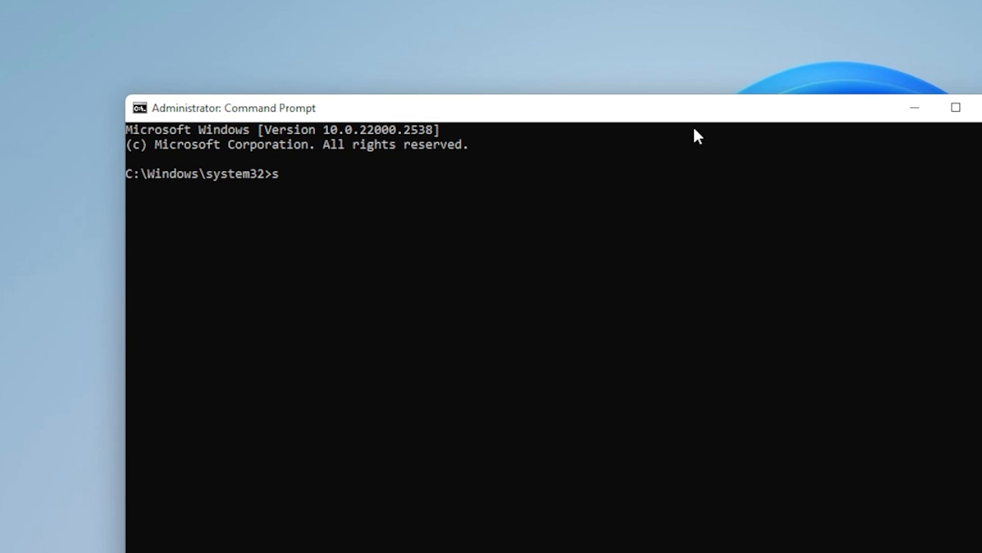
{"action": "type", "text": "f"}
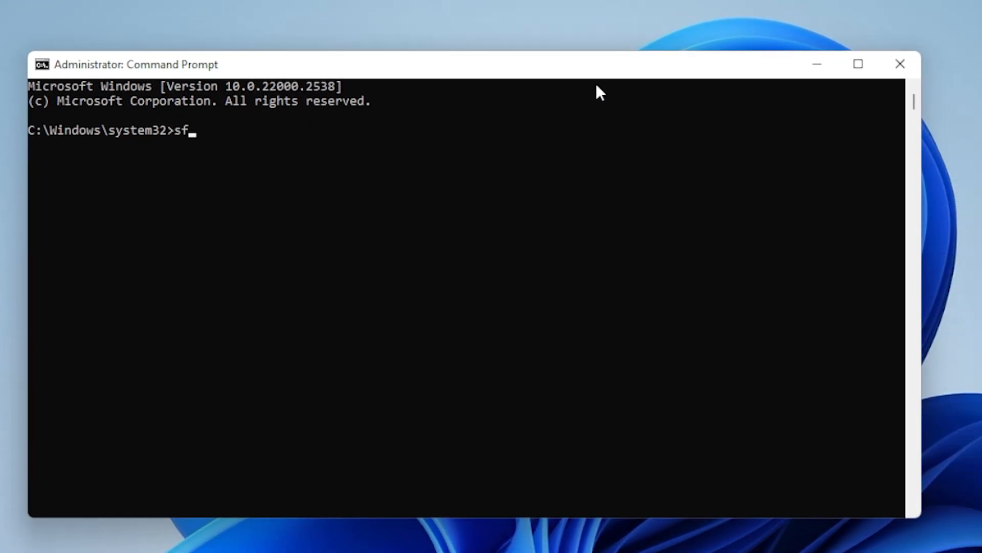
{"action": "type", "text": "c /scannow"}
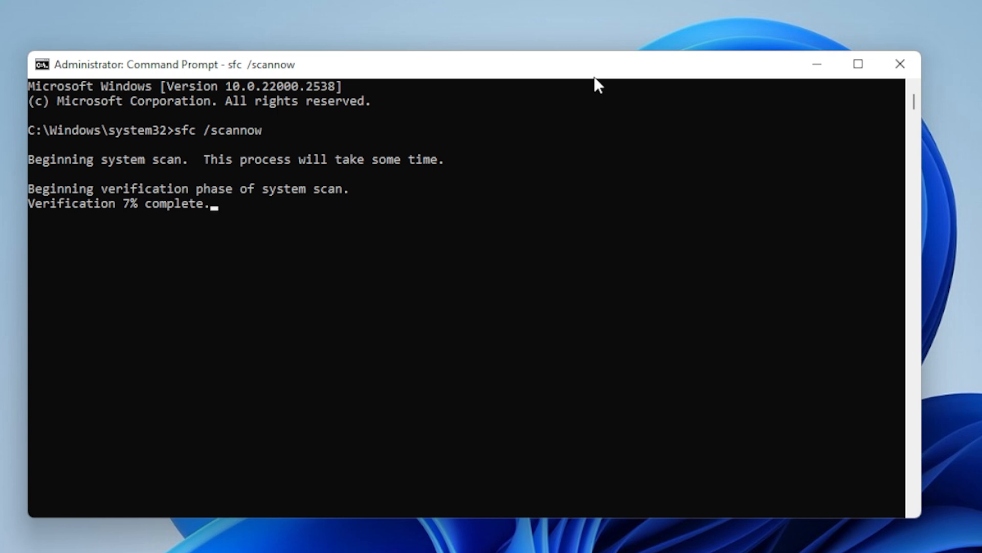
{"action": "mouse_move", "coordinate": [900, 63]}
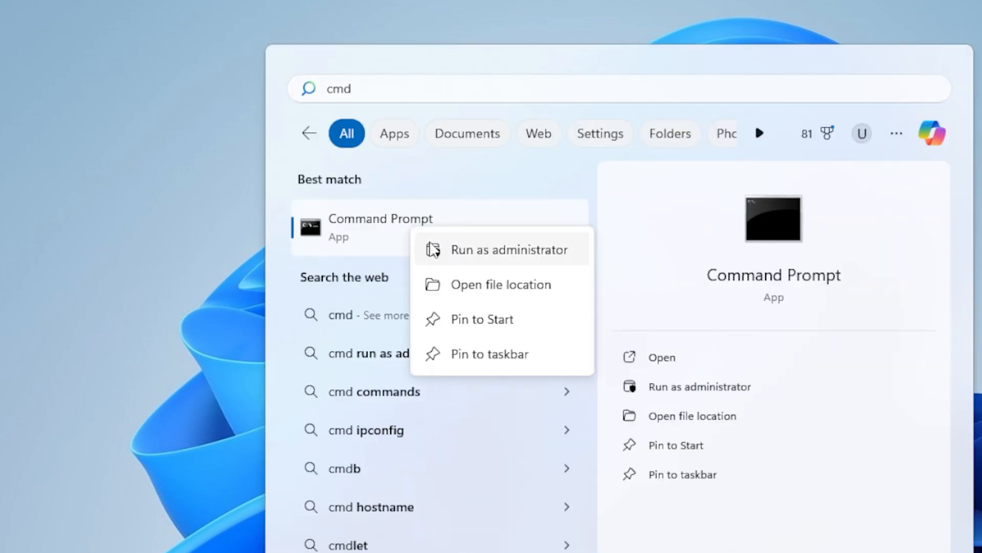
- Run DISM /online /cleanup-image /restorehealth in a new administrator Command Prompt
{"action": "left_click", "coordinate": [512, 248]}
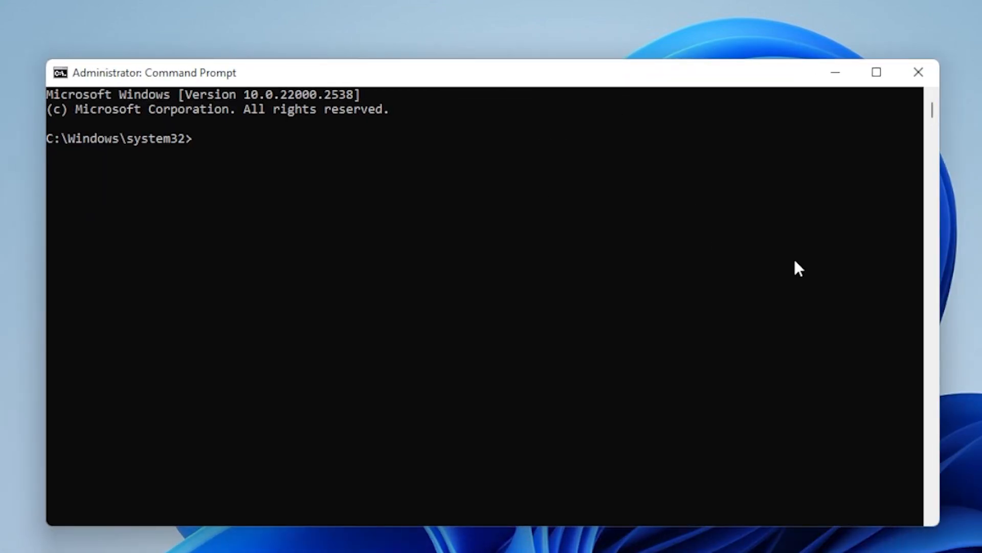
{"action": "type", "text": "DISM"}
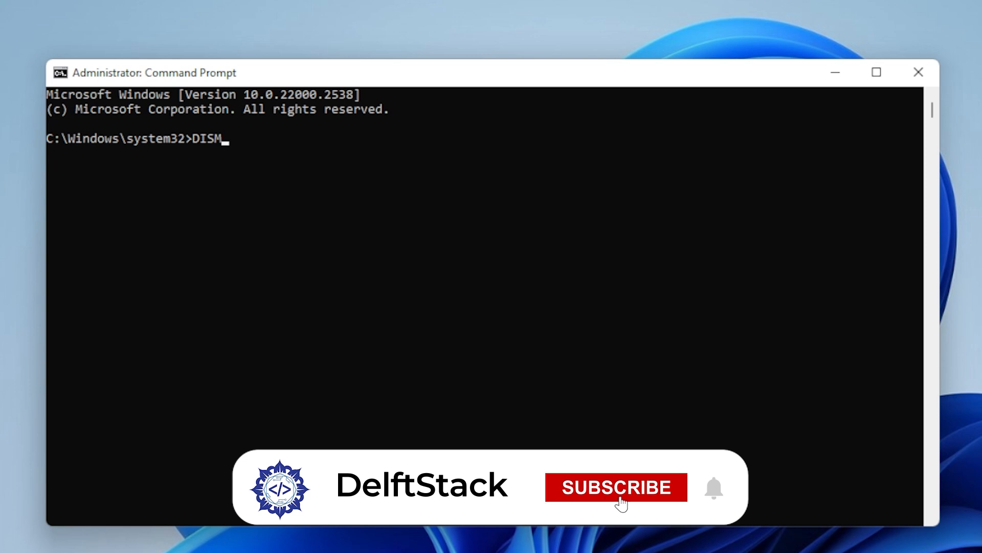
{"action": "left_click", "coordinate": [615, 487]}
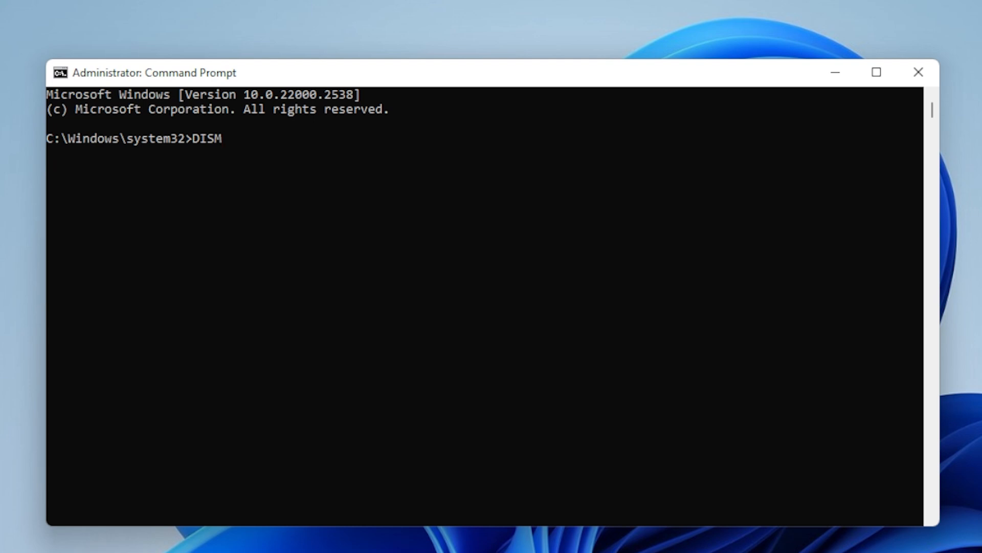
{"action": "type", "text": "/"}
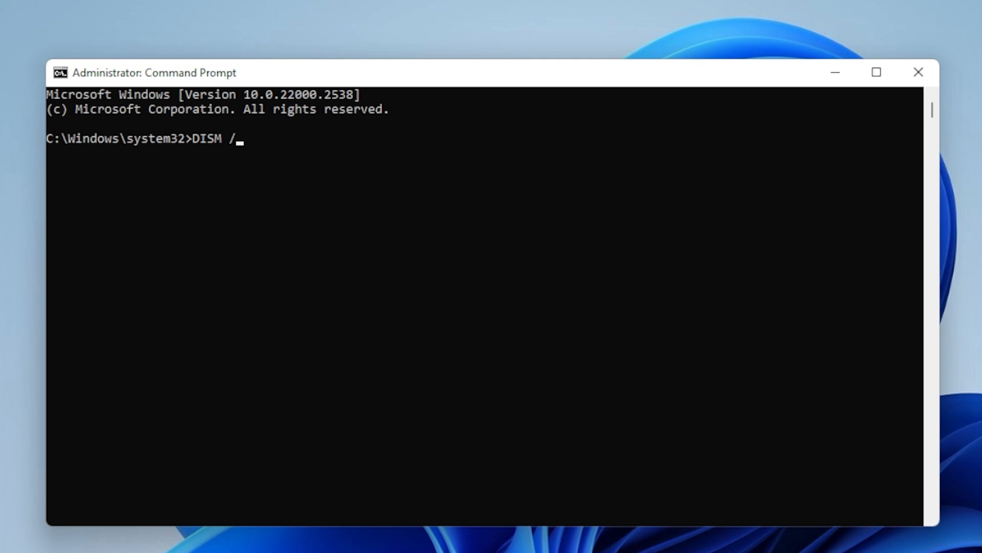
{"action": "type", "text": "online"}
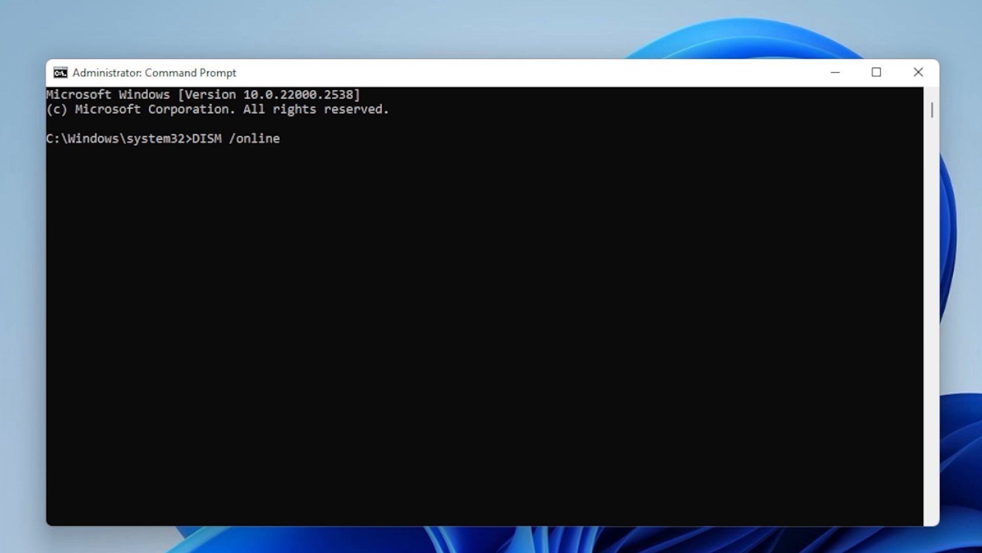
{"action": "type", "text": "/"}
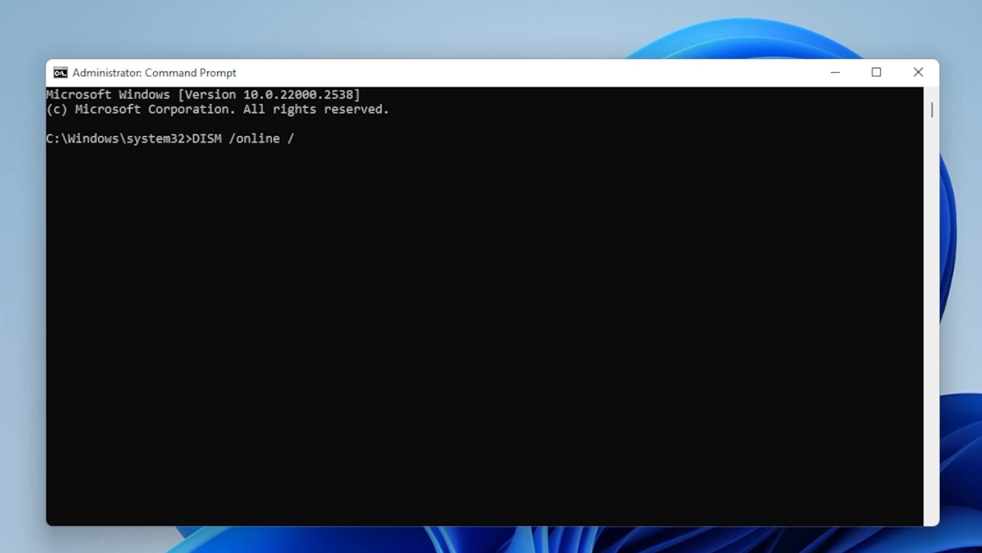
{"action": "type", "text": "cleanup-"}
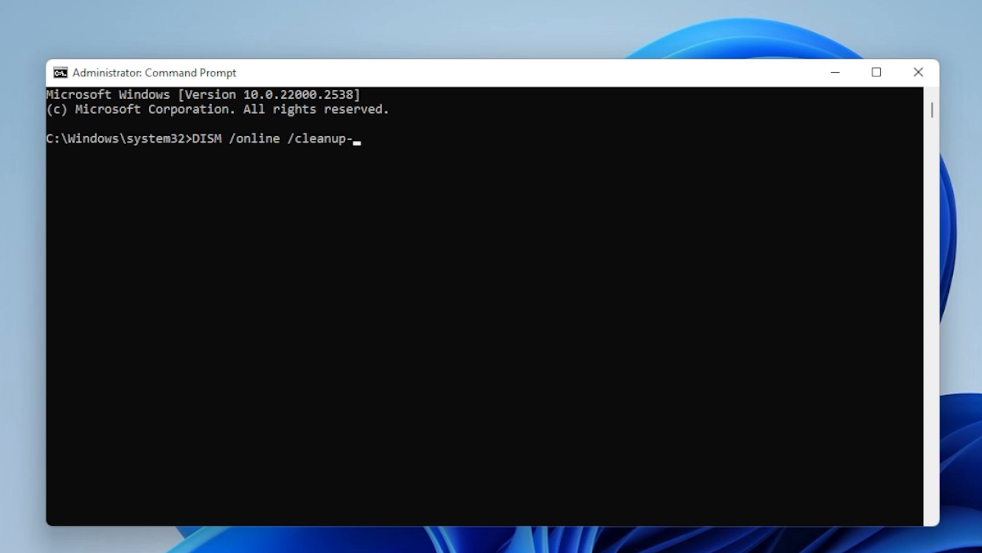
{"action": "type", "text": "image /"}
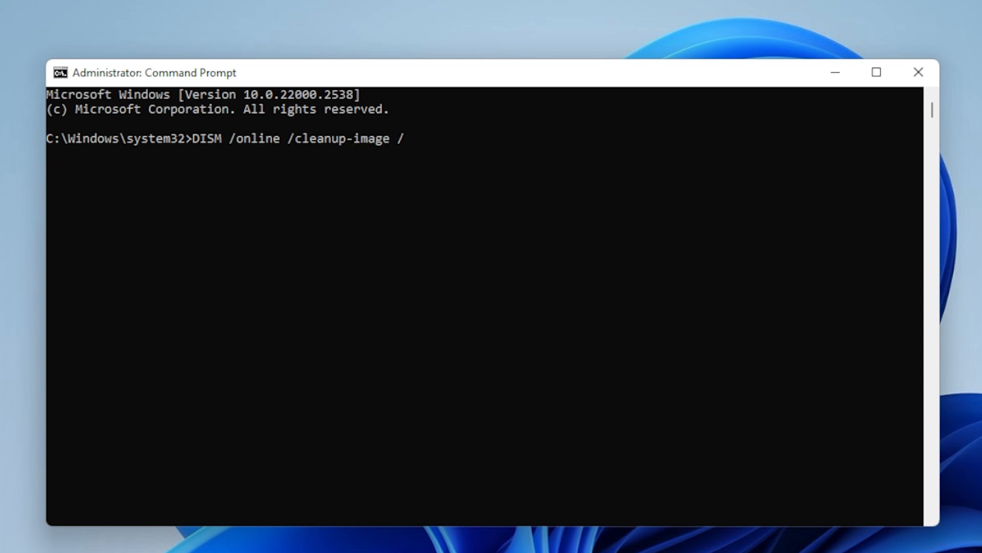
{"action": "type", "text": "restorehealth"}
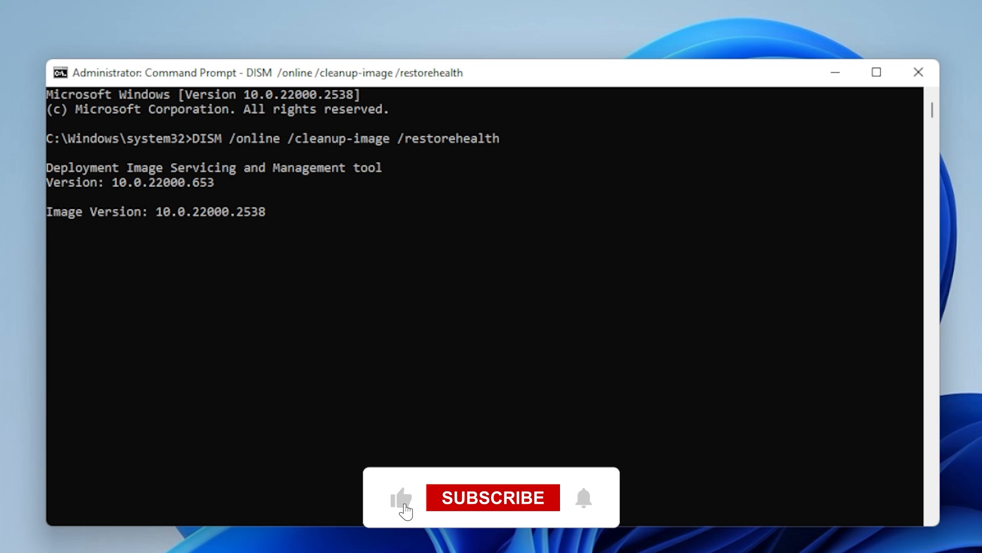
{"action": "left_click", "coordinate": [492, 497]}
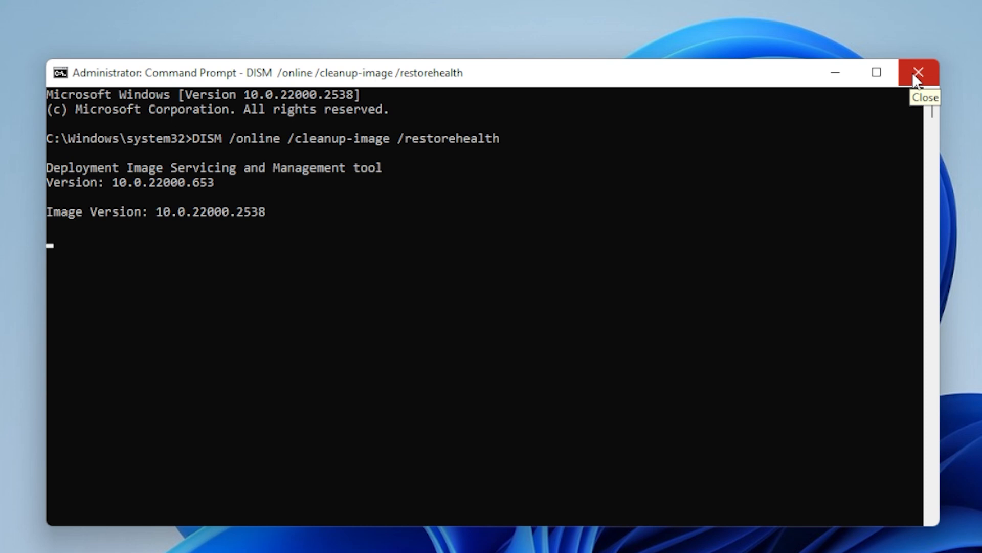
- Close the DISM window and launch a fresh elevated cmd, approving the UAC prompt
{"action": "left_click", "coordinate": [919, 71]}
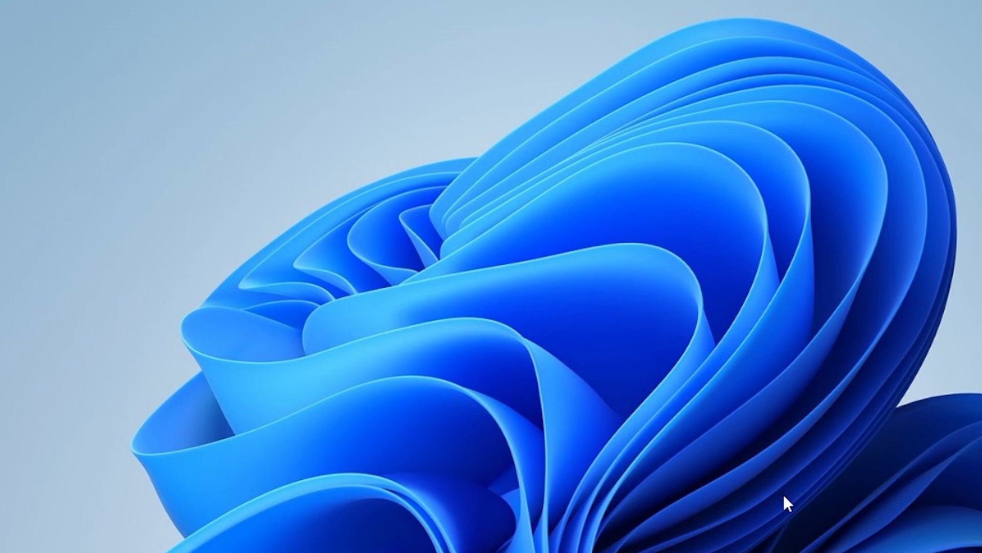
{"action": "type", "text": "cmd"}
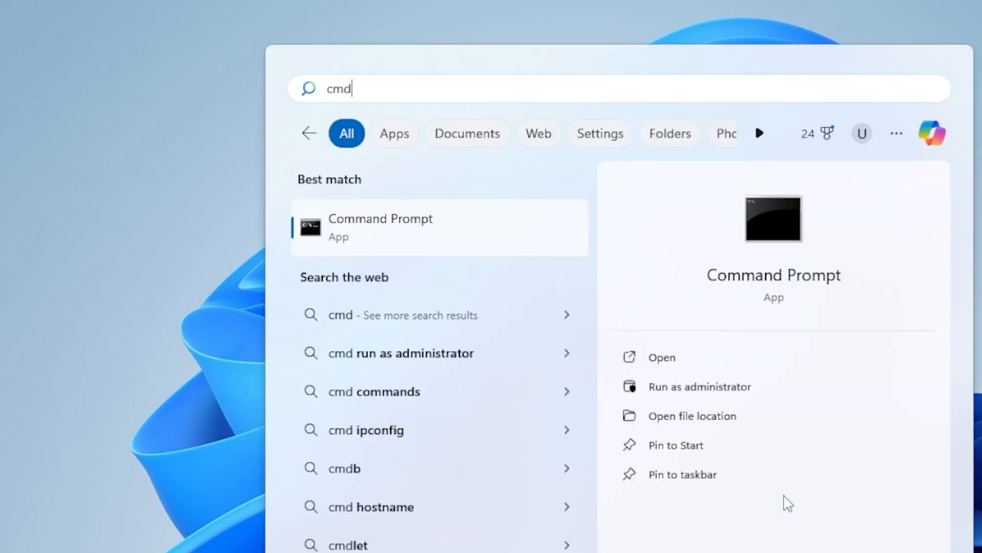
{"action": "left_click", "coordinate": [700, 386]}
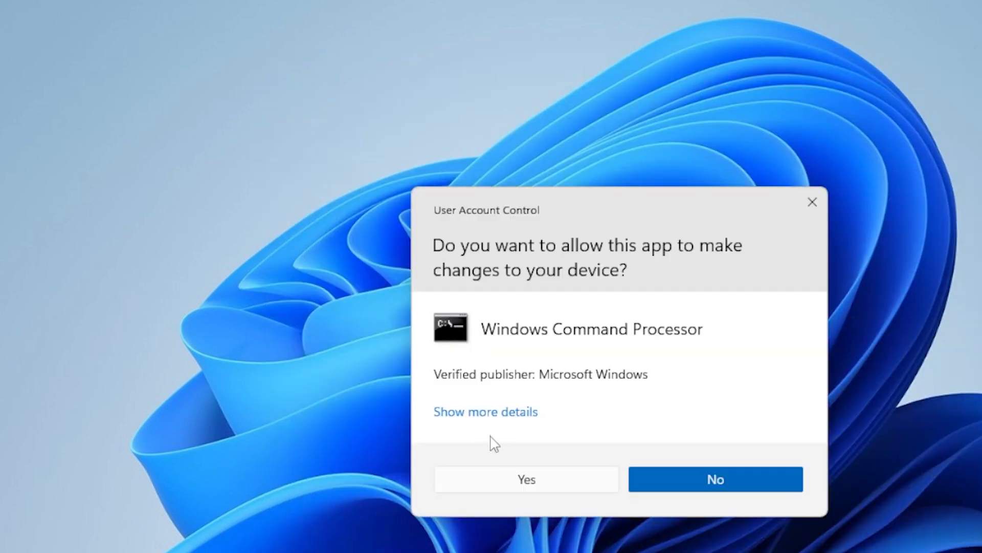
{"action": "left_click", "coordinate": [526, 479]}
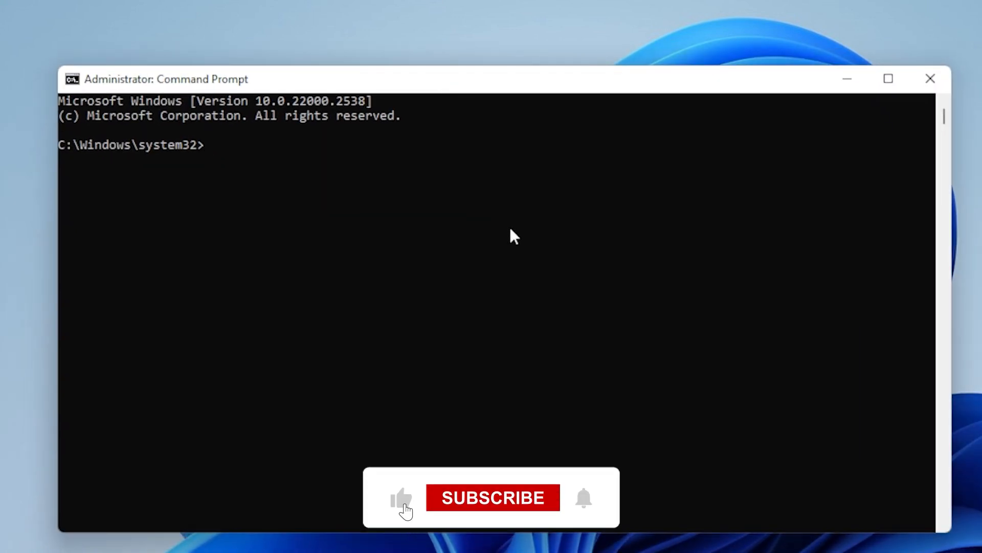
- Run 'net stop wuauserv' and 'net stop bits' to stop the update services
{"action": "left_click", "coordinate": [493, 498]}
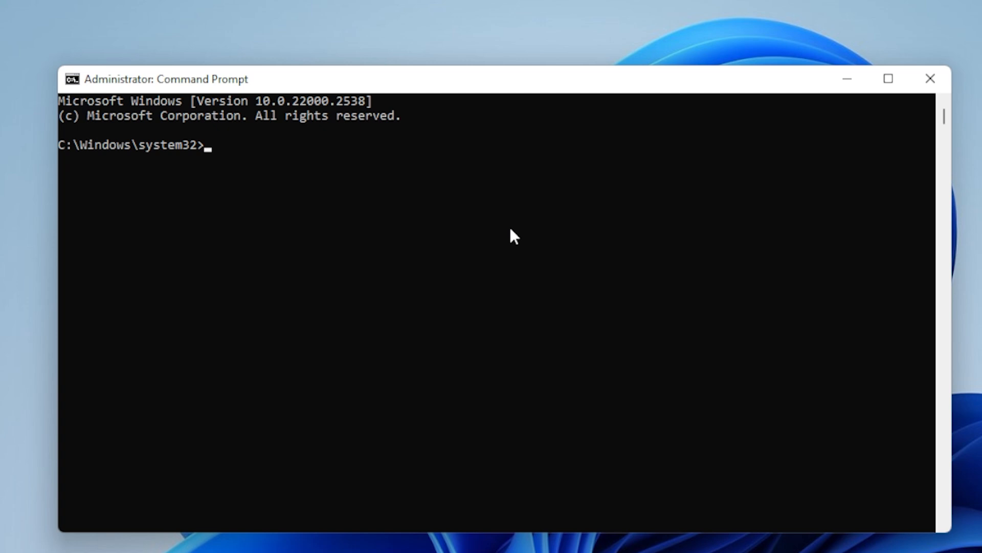
{"action": "type", "text": "net stop"}
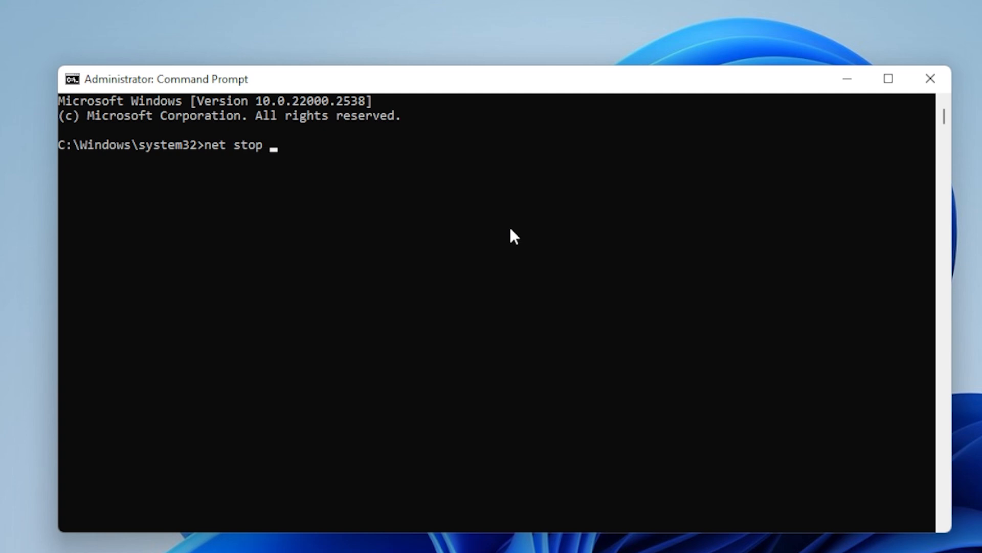
{"action": "type", "text": "wuau"}
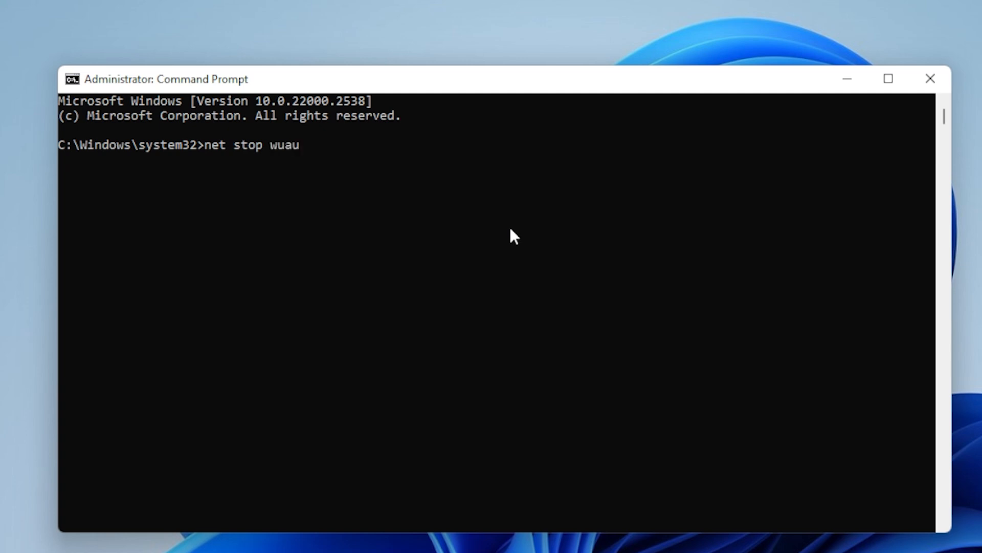
{"action": "type", "text": "serv"}
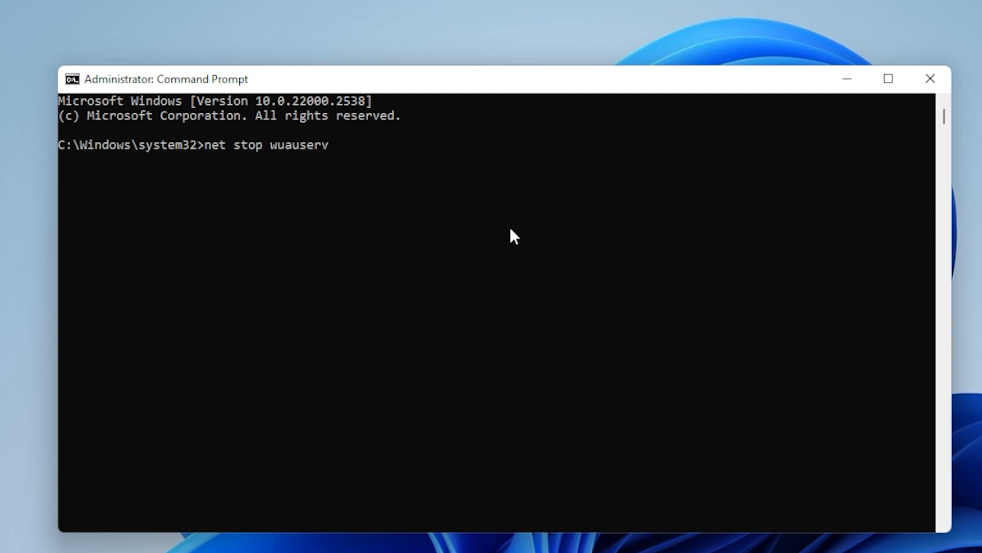
{"action": "key", "text": "Enter"}
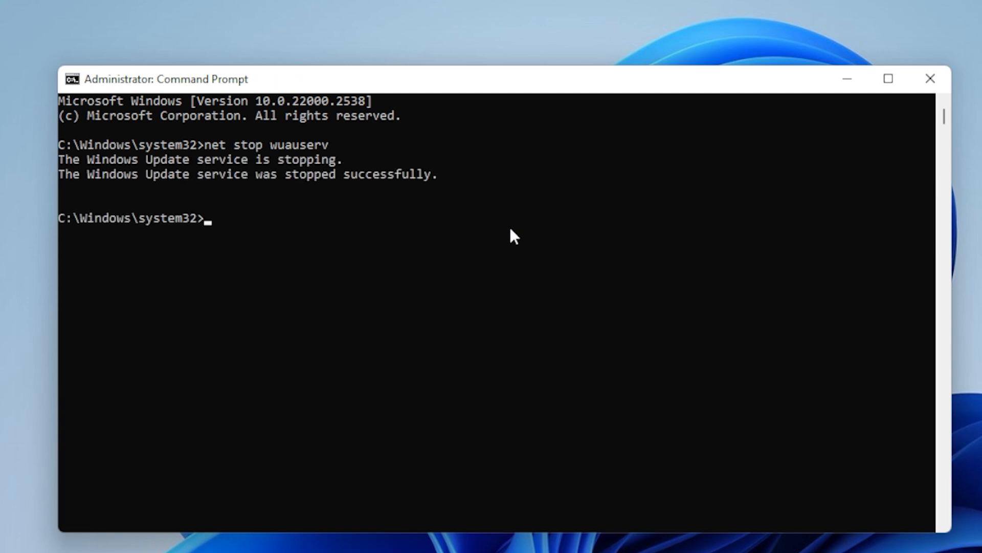
{"action": "type", "text": "net stop"}
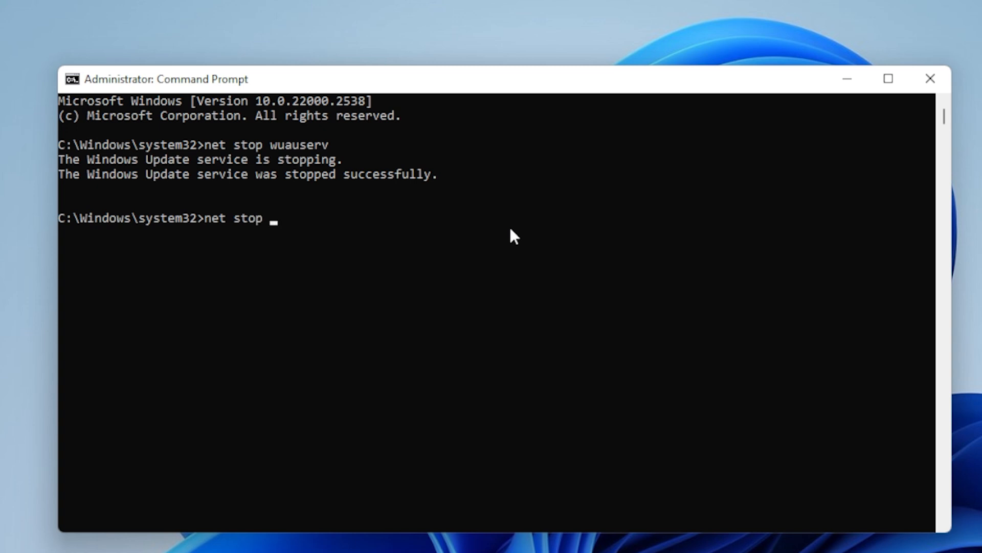
{"action": "type", "text": "bits"}
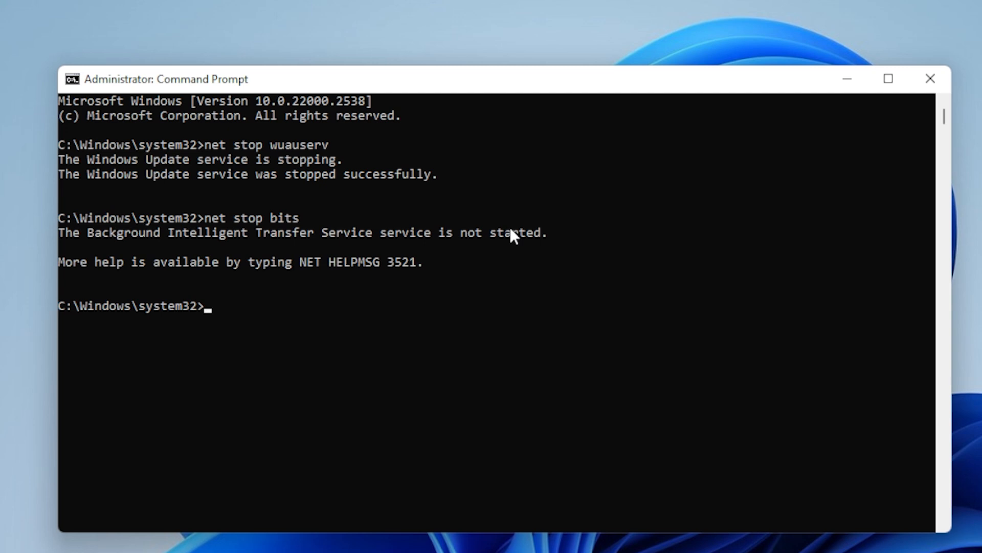
- Run 'net start wuauserv' and 'net start bits' to restart both services
{"action": "type", "text": "net"}
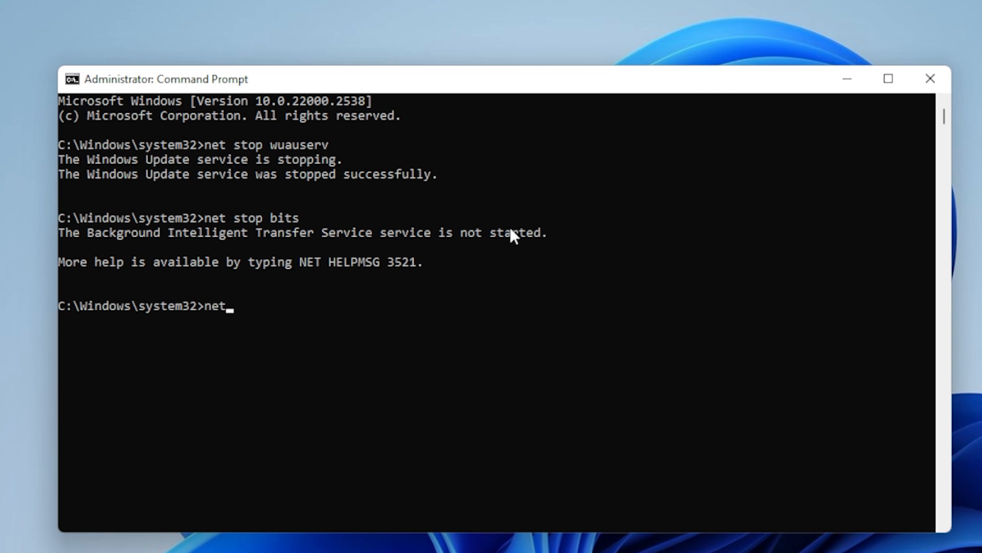
{"action": "type", "text": "start"}
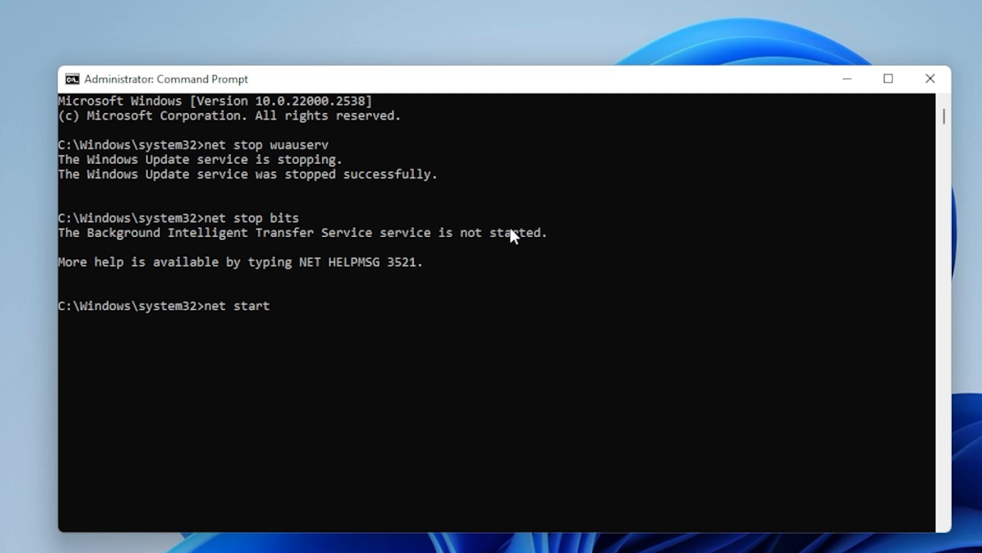
{"action": "type", "text": "wua"}
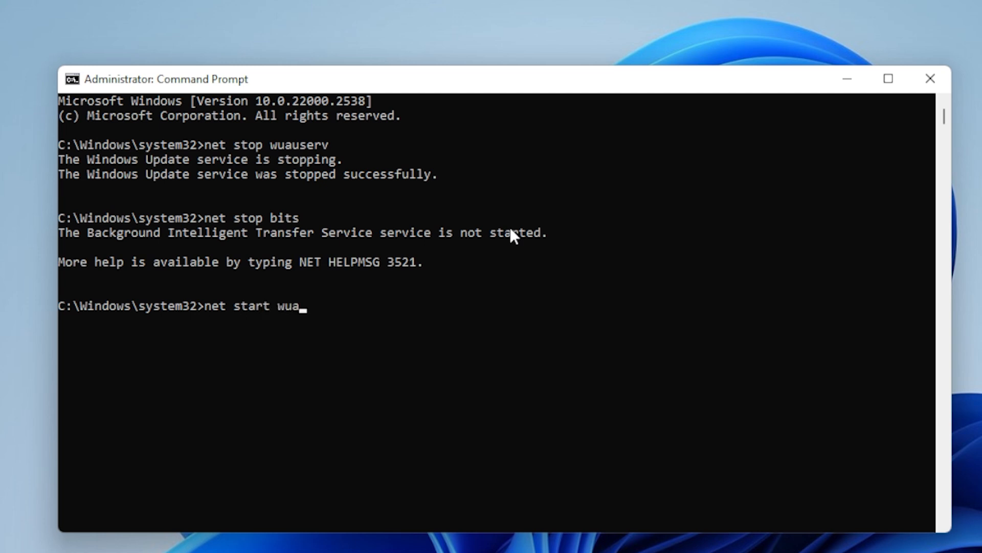
{"action": "type", "text": "serv"}
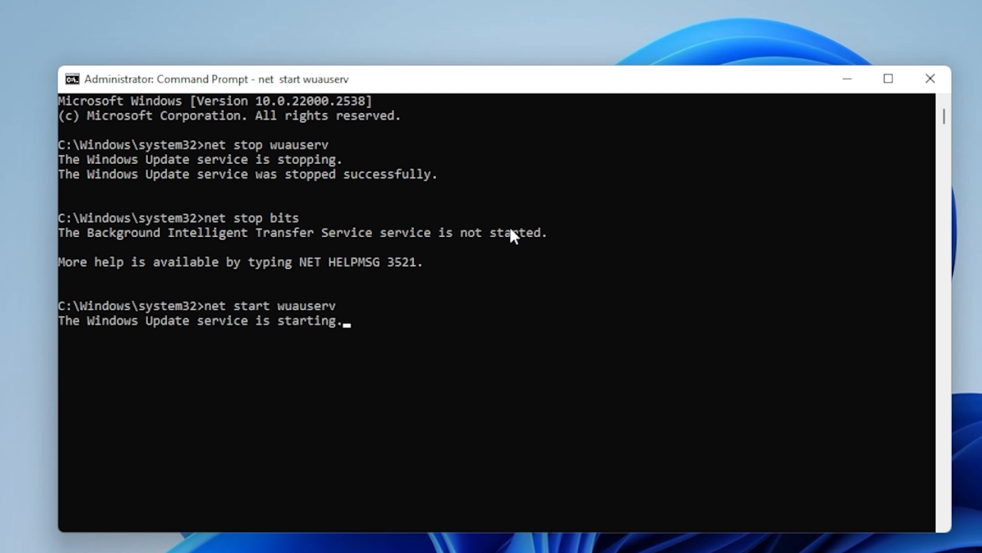
{"action": "key", "text": "enter"}
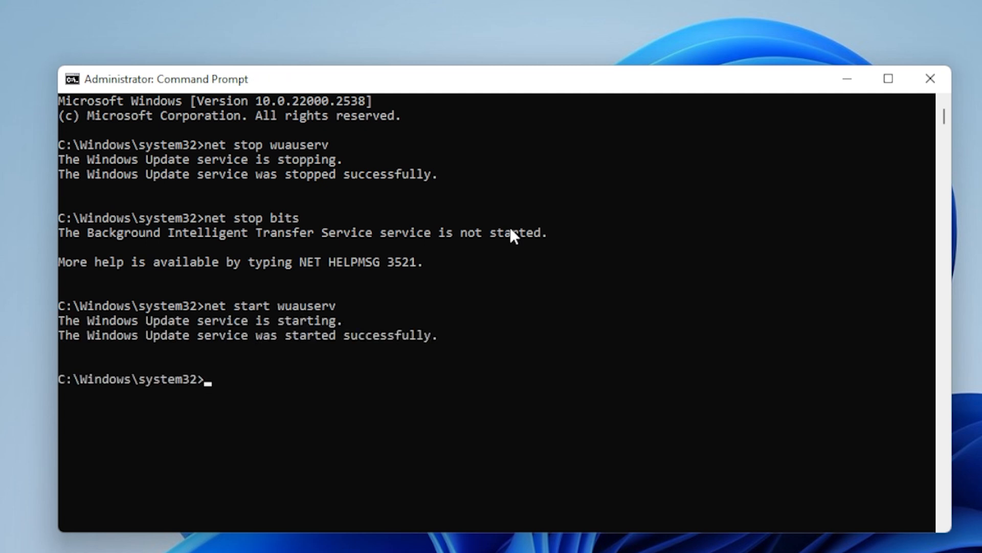
{"action": "type", "text": "net start bits"}
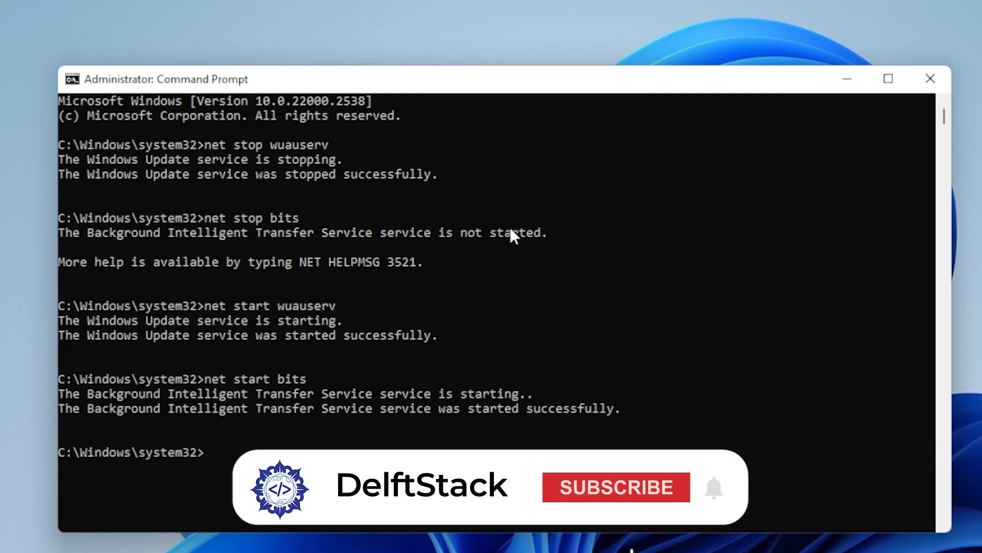
{"action": "left_click", "coordinate": [615, 487]}
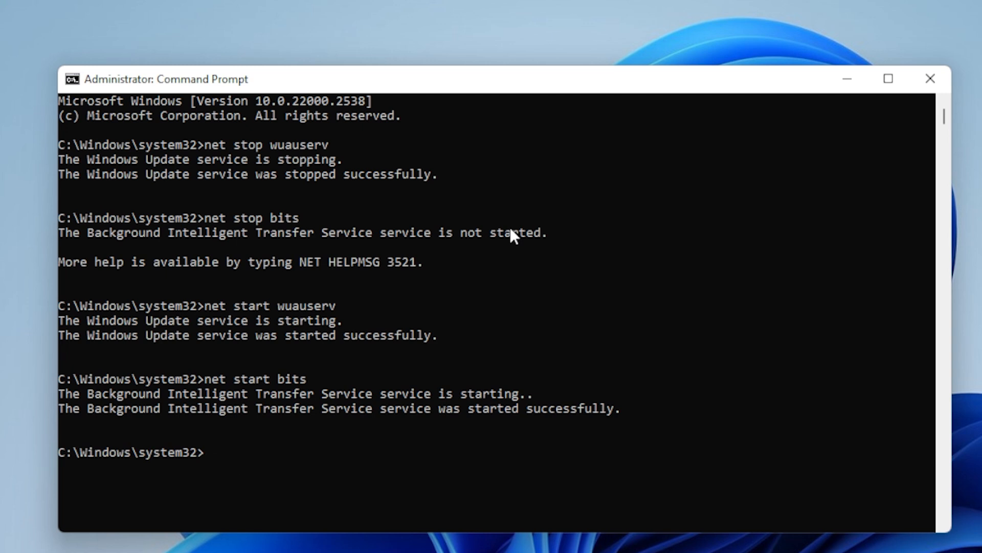
{"action": "mouse_move", "coordinate": [693, 174]}
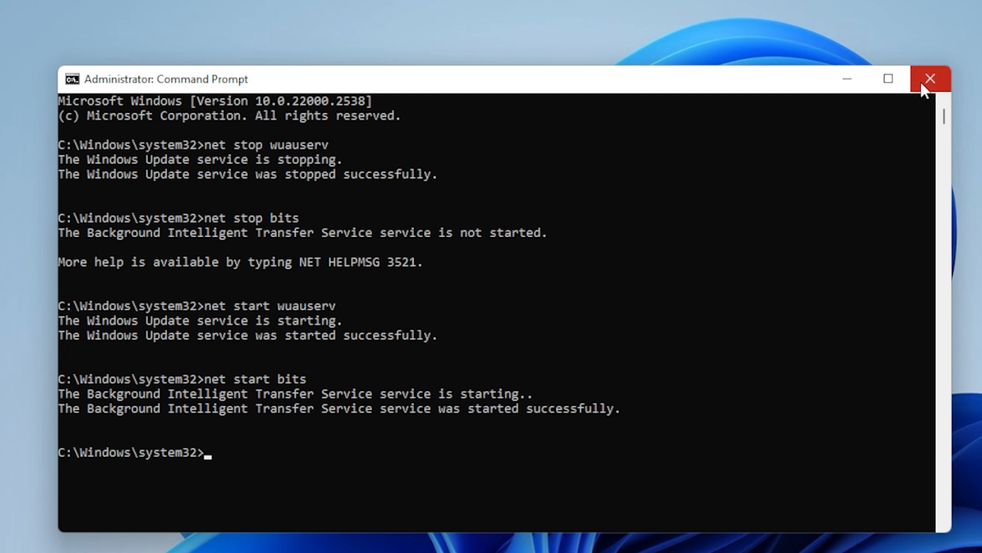
{"action": "mouse_move", "coordinate": [934, 79]}
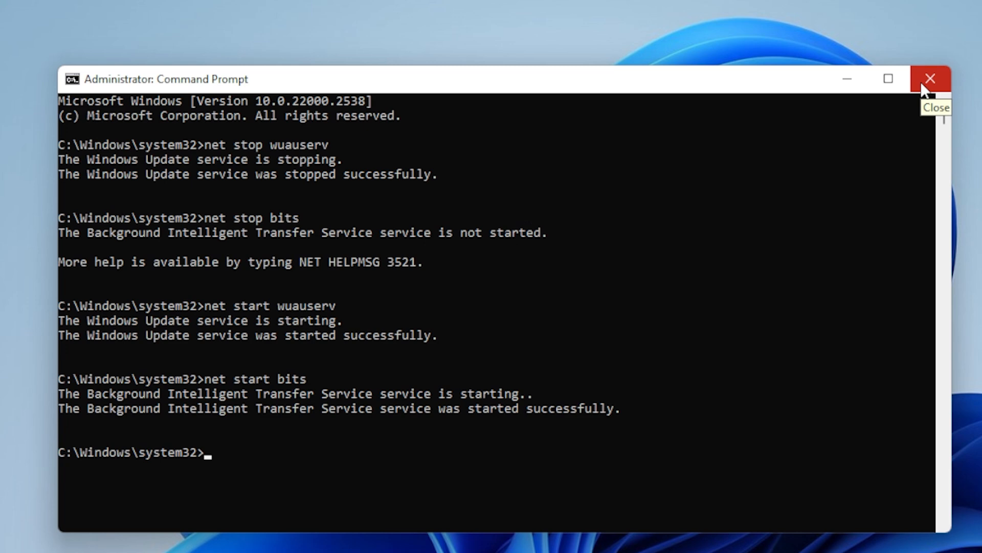
- Close Command Prompt and bring up the Windows Update history via Start search
{"action": "left_click", "coordinate": [932, 79]}
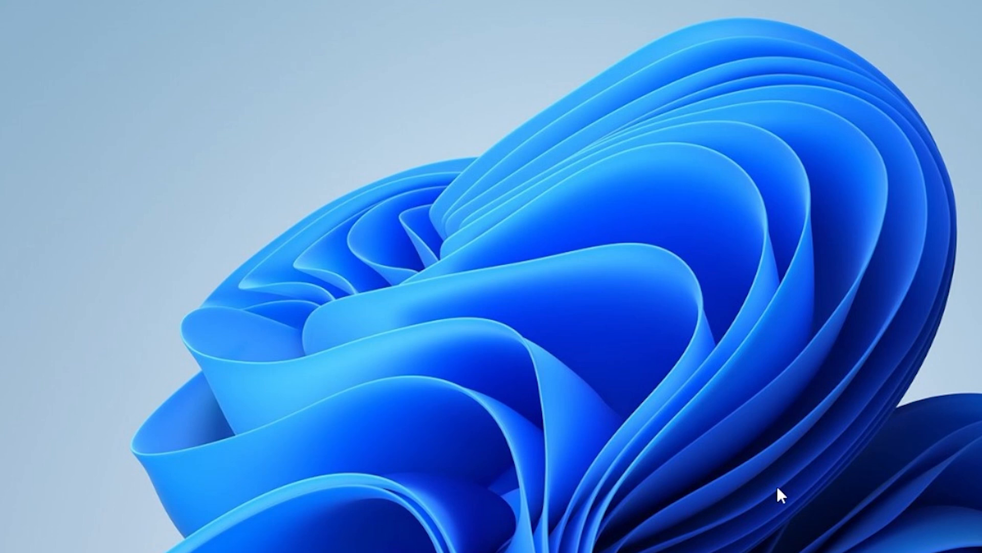
{"action": "type", "text": "windows Security"}
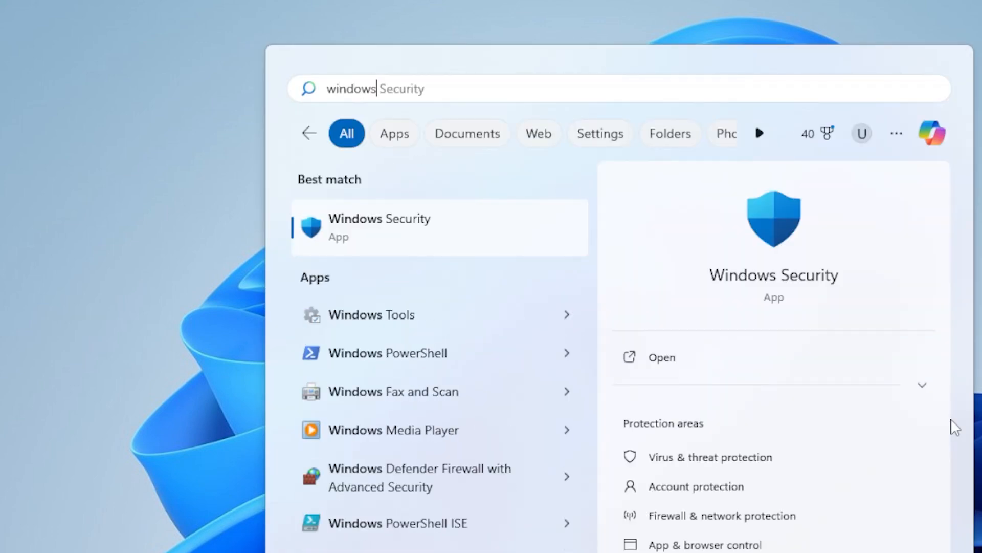
{"action": "type", "text": "windows update"}
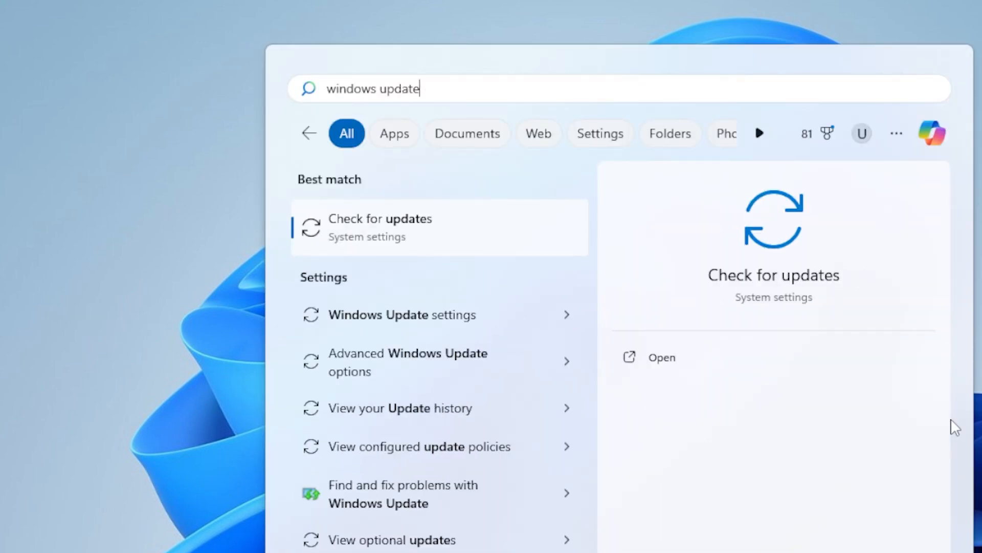
{"action": "mouse_move", "coordinate": [470, 409]}
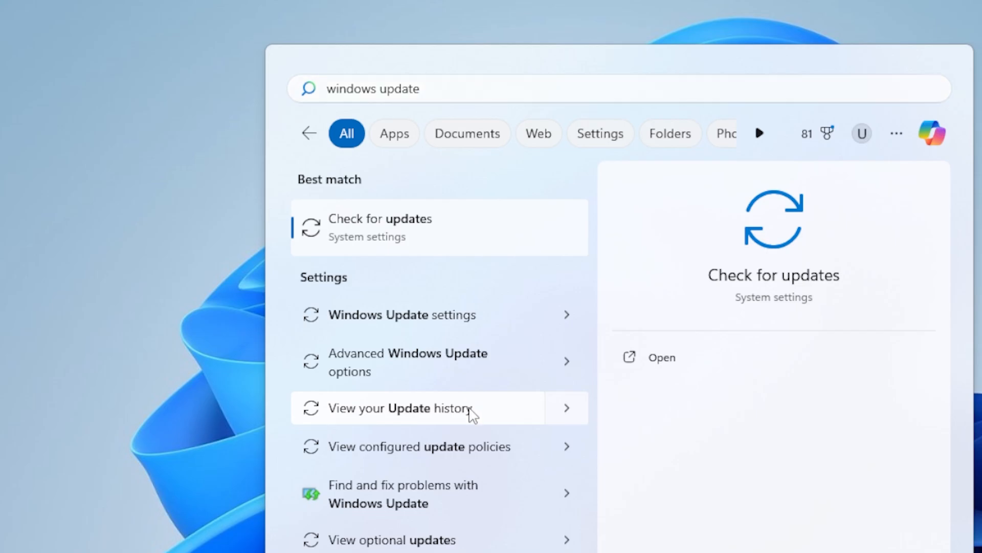
{"action": "left_click", "coordinate": [400, 408]}
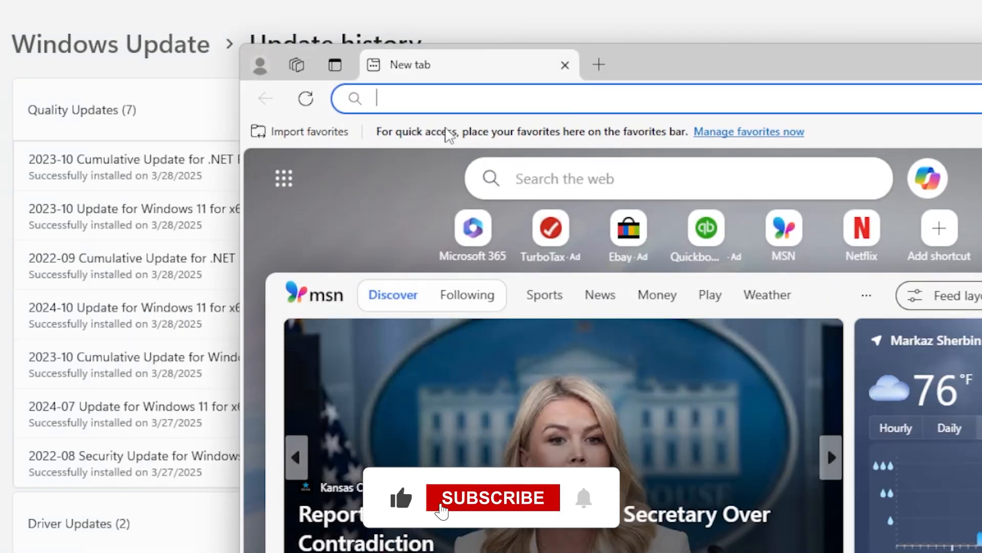
- Reach the Microsoft Update Catalog via Bing and search it for 'Windows 11 for x64-based'
{"action": "type", "text": "miscrosoft+update+cataloge&cvid=7edc66ea47c04b4bad39e2"}
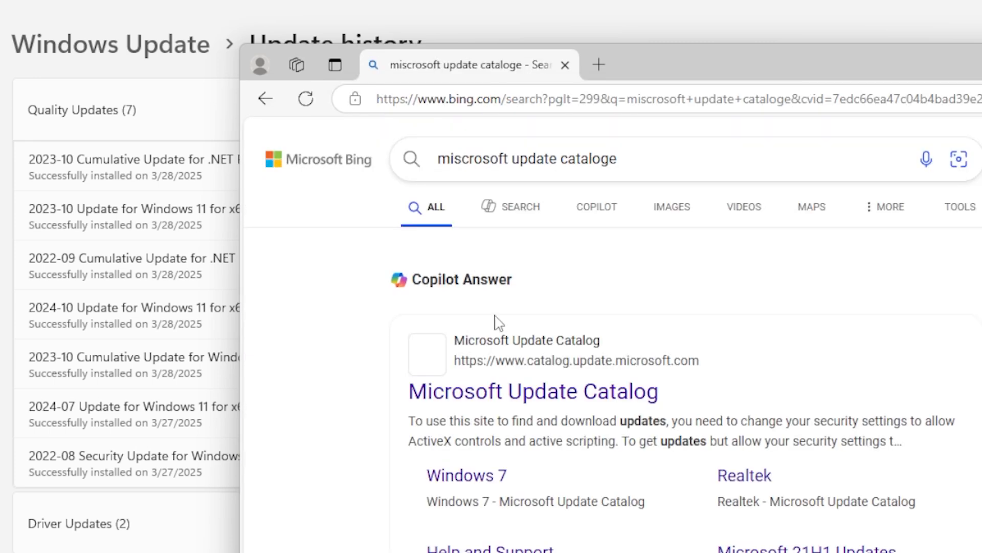
{"action": "left_click", "coordinate": [533, 391]}
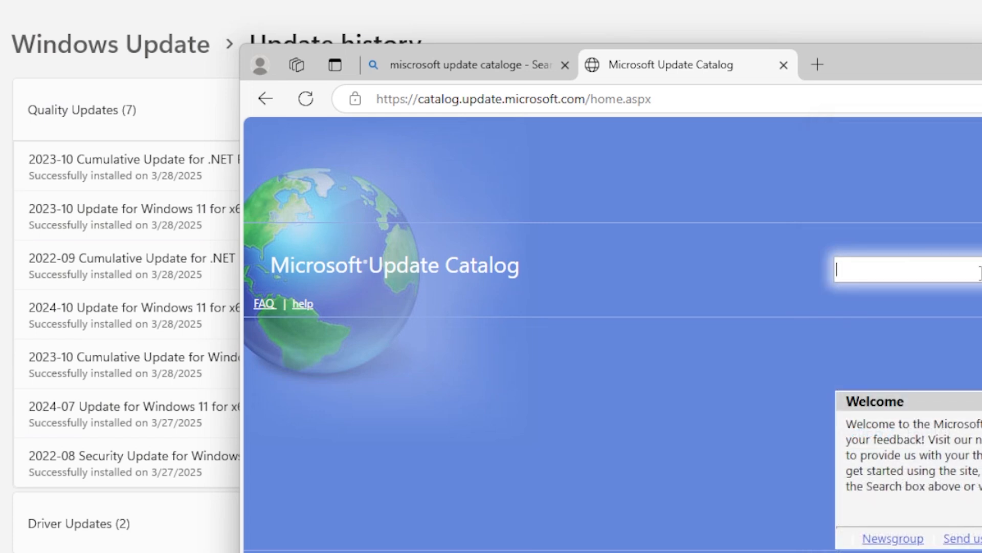
{"action": "type", "text": "Windows 11 for x64-based"}
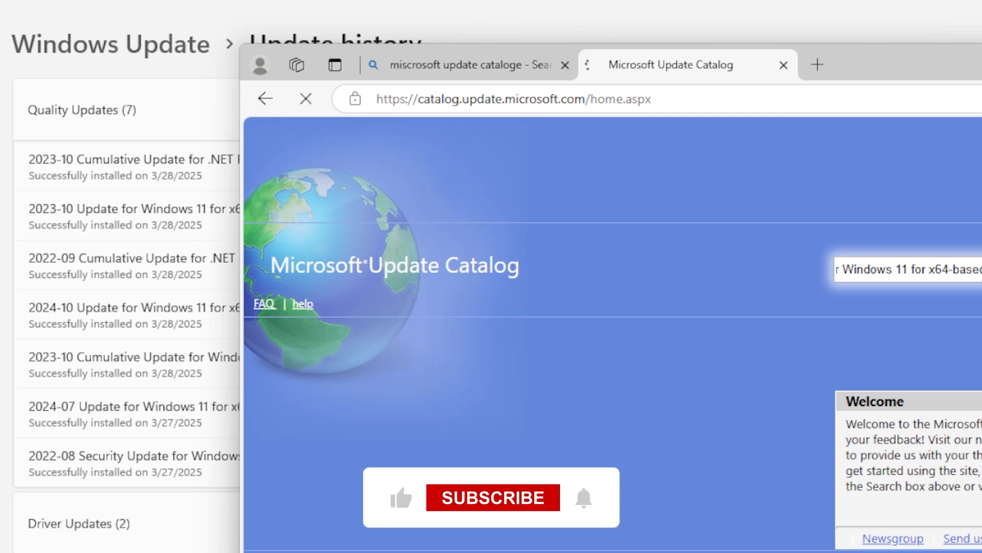
{"action": "left_click", "coordinate": [467, 64]}
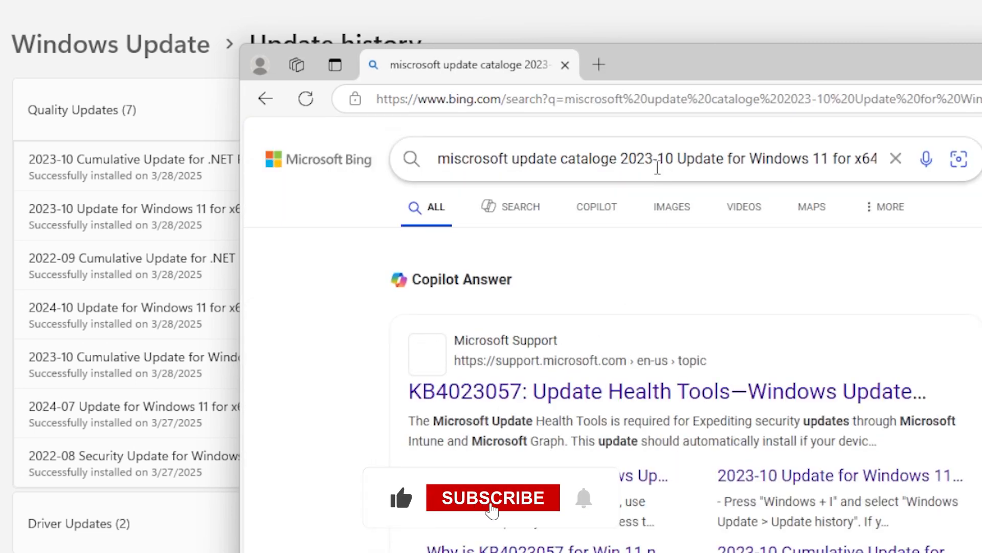